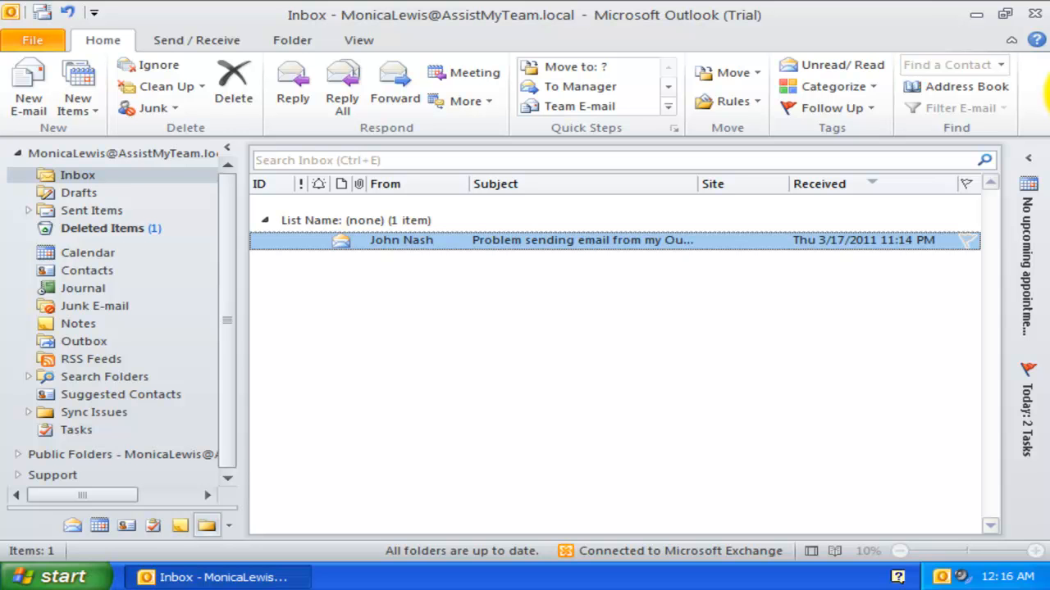
Step: Close Microsoft Outlook 2010 so the add-in can be installed
{"action": "left_click", "coordinate": [786, 315]}
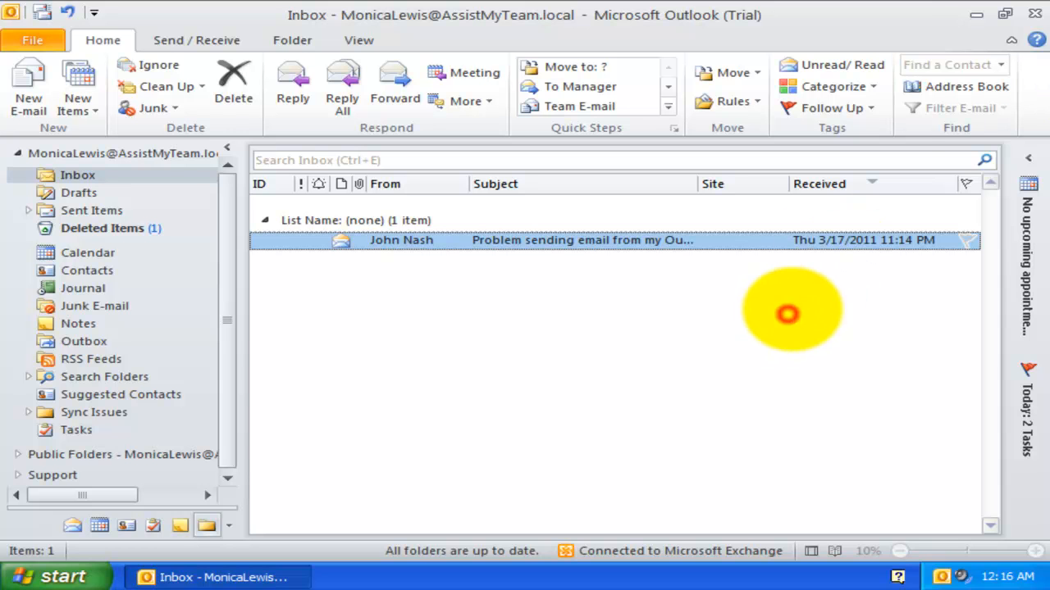
{"action": "left_click", "coordinate": [976, 14]}
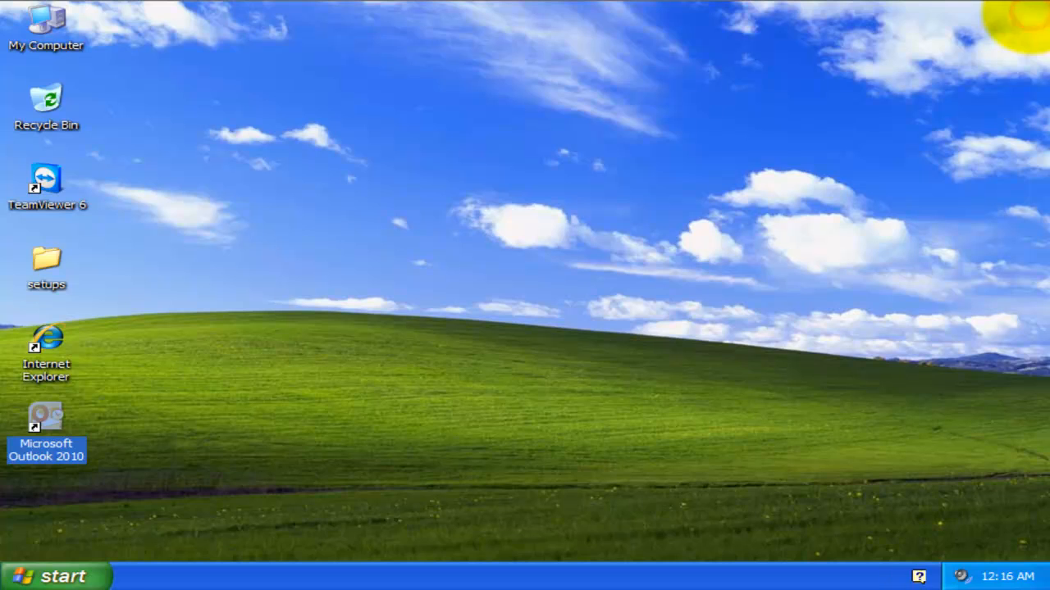
Step: Launch PersonalHelpdeskSetup from the setups folder on the desktop
{"action": "double_click", "coordinate": [46, 263]}
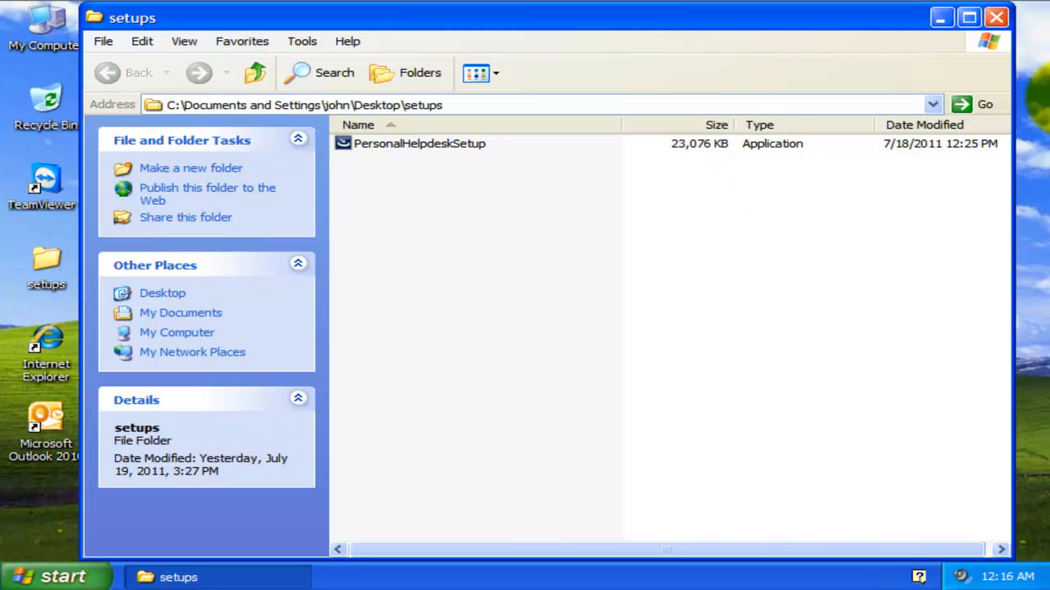
{"action": "left_click", "coordinate": [420, 145]}
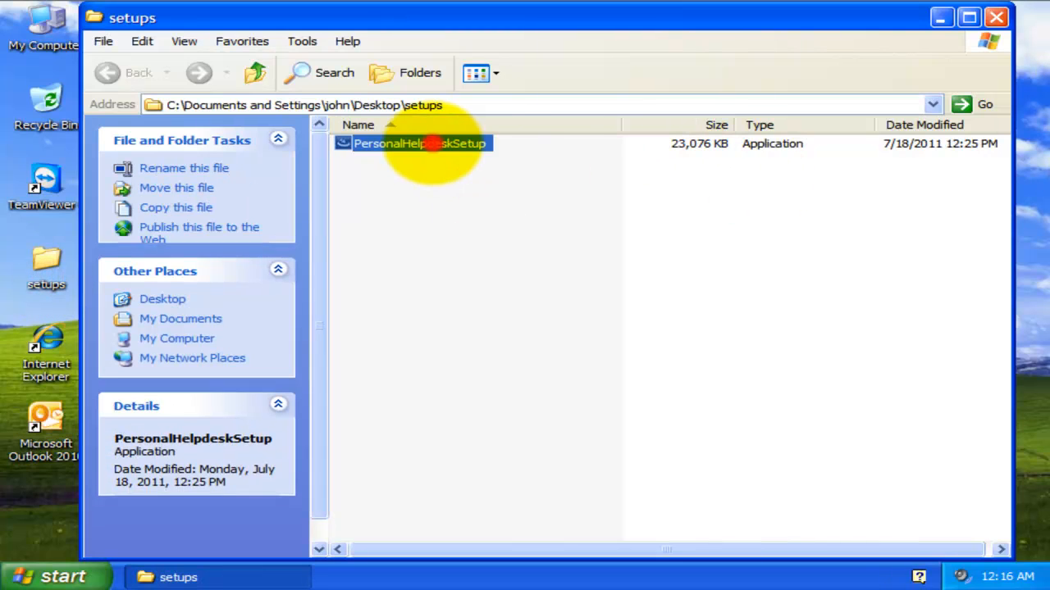
{"action": "double_click", "coordinate": [419, 144]}
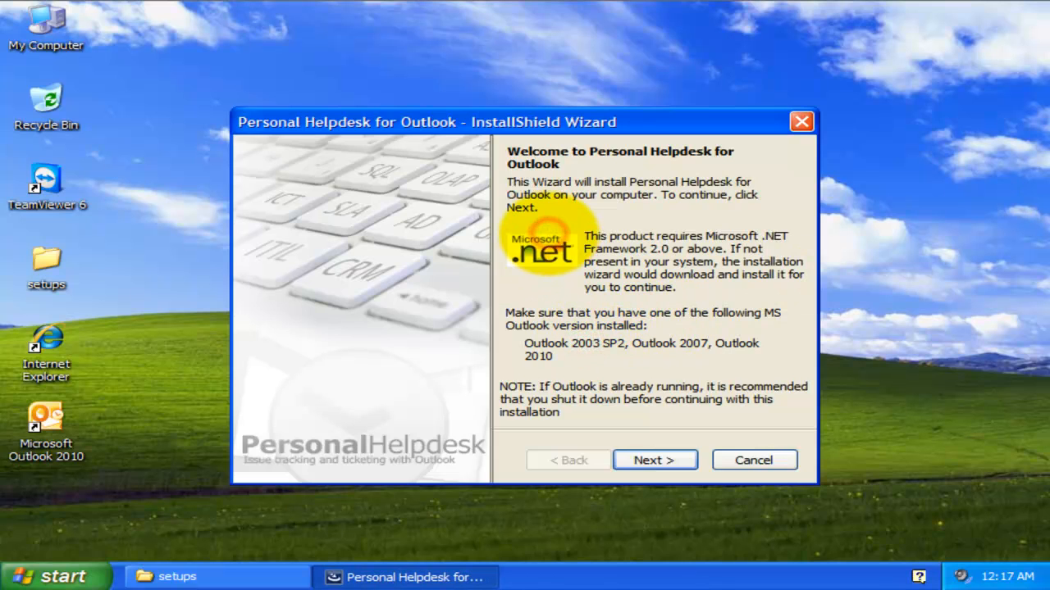
Step: Install Personal Helpdesk with English, default customer details and default folder, then finish the wizard
{"action": "left_click", "coordinate": [654, 460]}
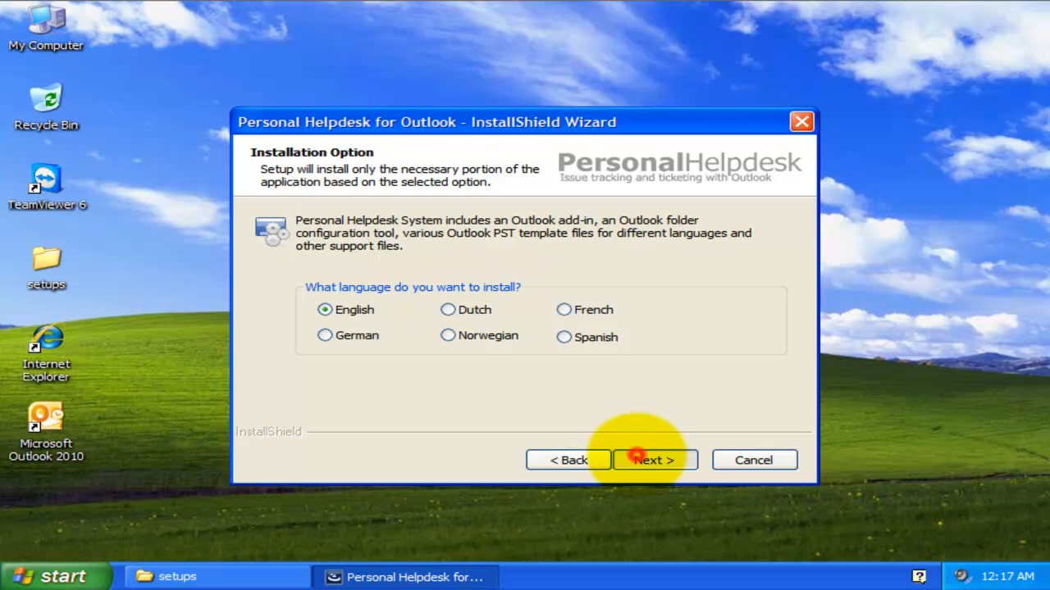
{"action": "left_click", "coordinate": [653, 459]}
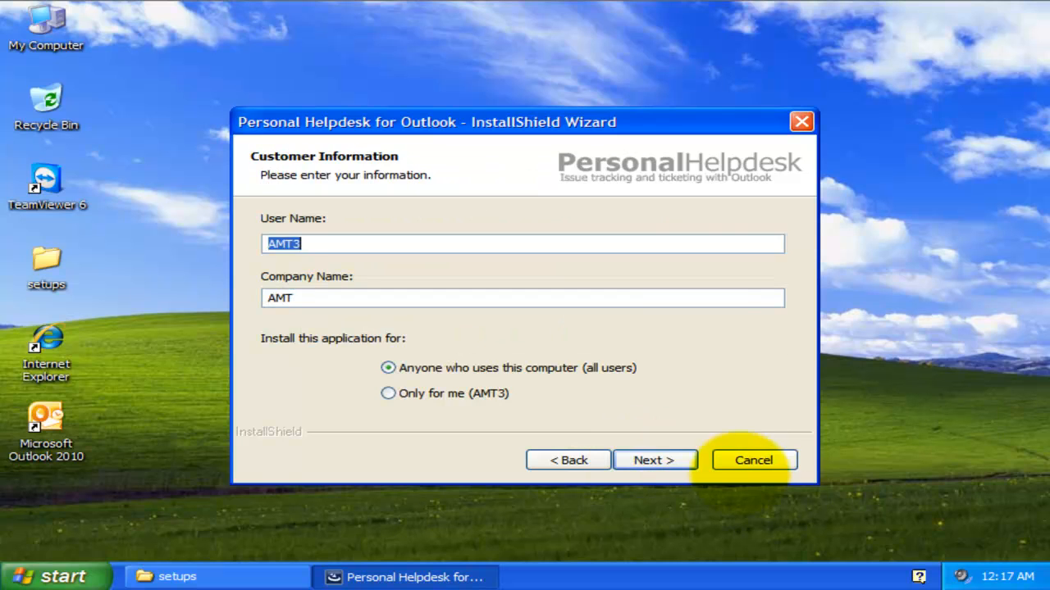
{"action": "left_click", "coordinate": [654, 460]}
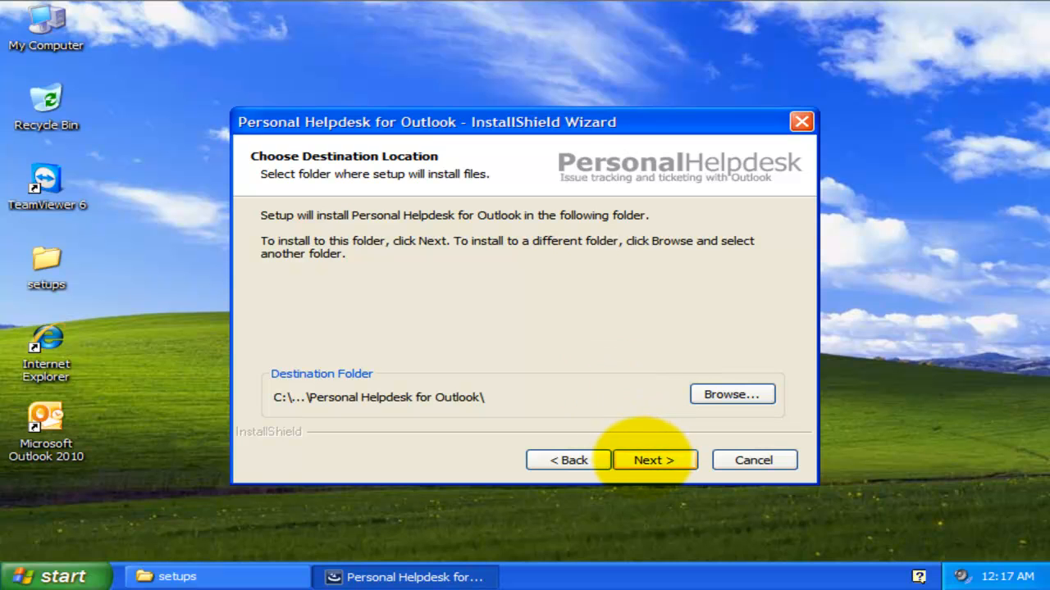
{"action": "left_click", "coordinate": [653, 459]}
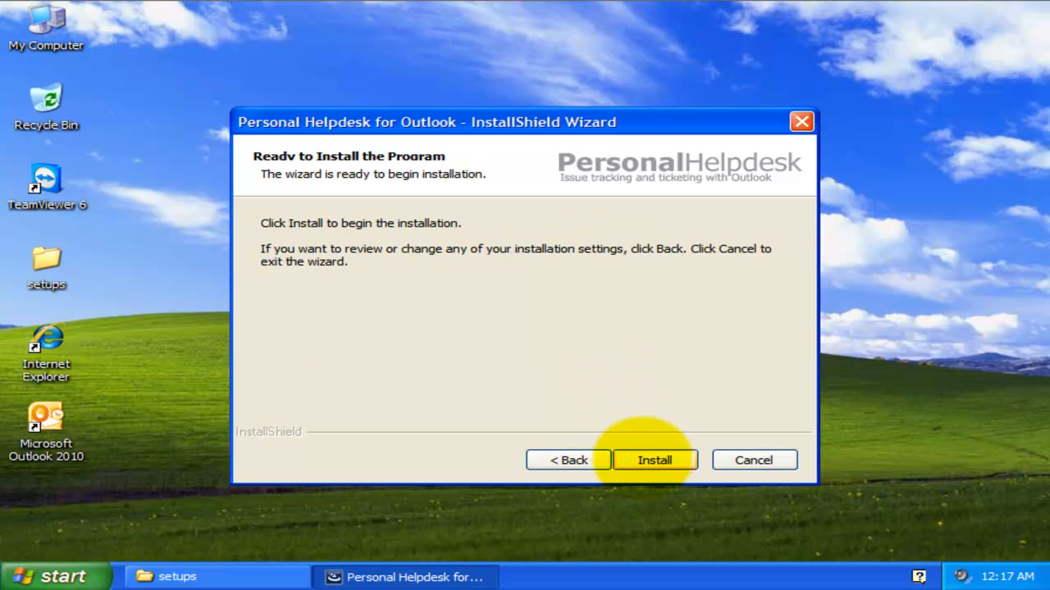
{"action": "left_click", "coordinate": [654, 460]}
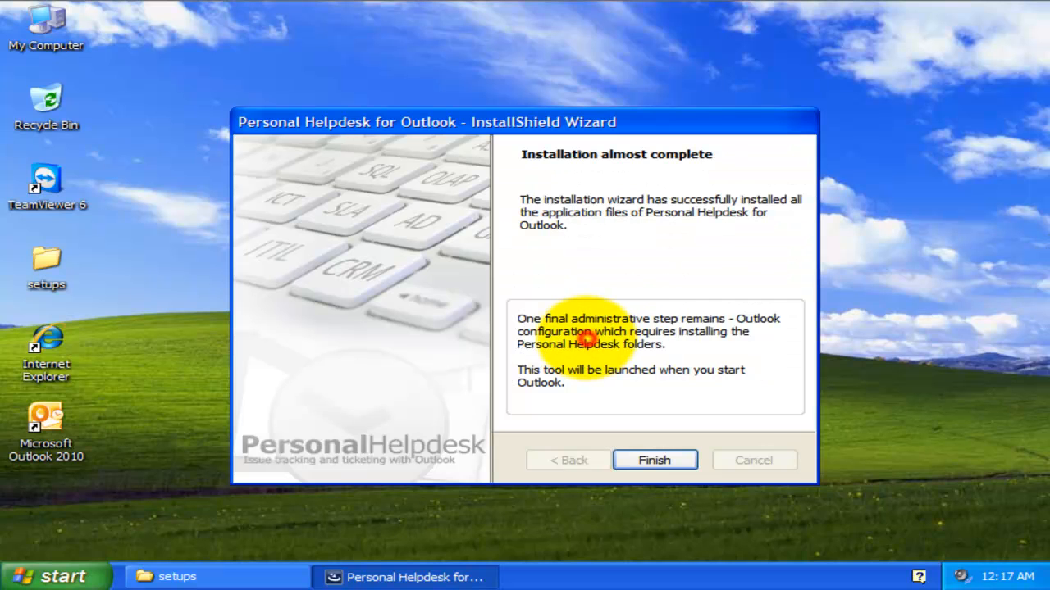
{"action": "left_click", "coordinate": [654, 459]}
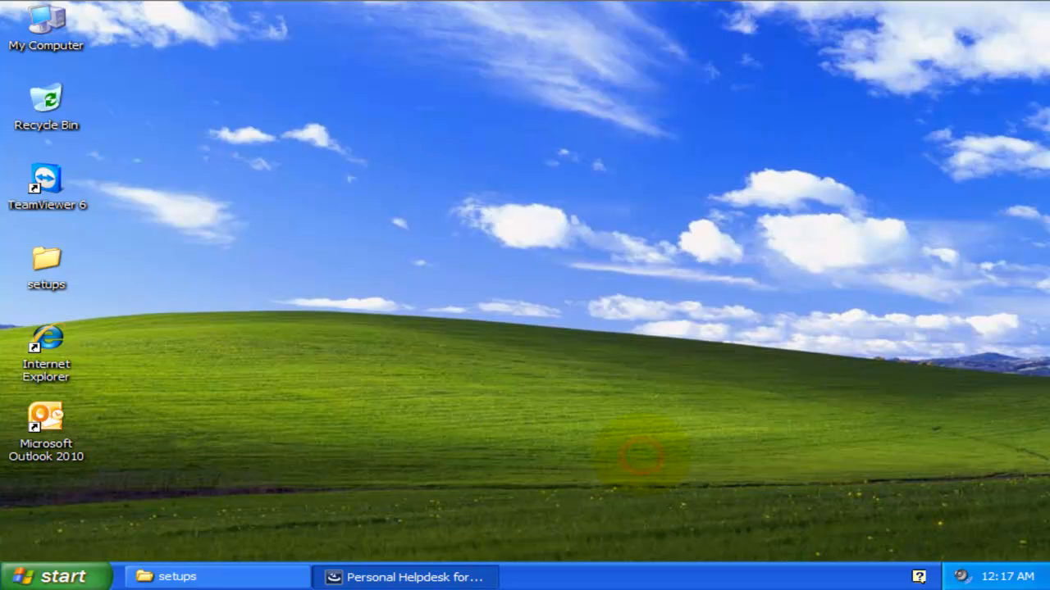
Step: Restart Outlook and create the Personal Helpdesk folder under the mailbox root
{"action": "double_click", "coordinate": [46, 423]}
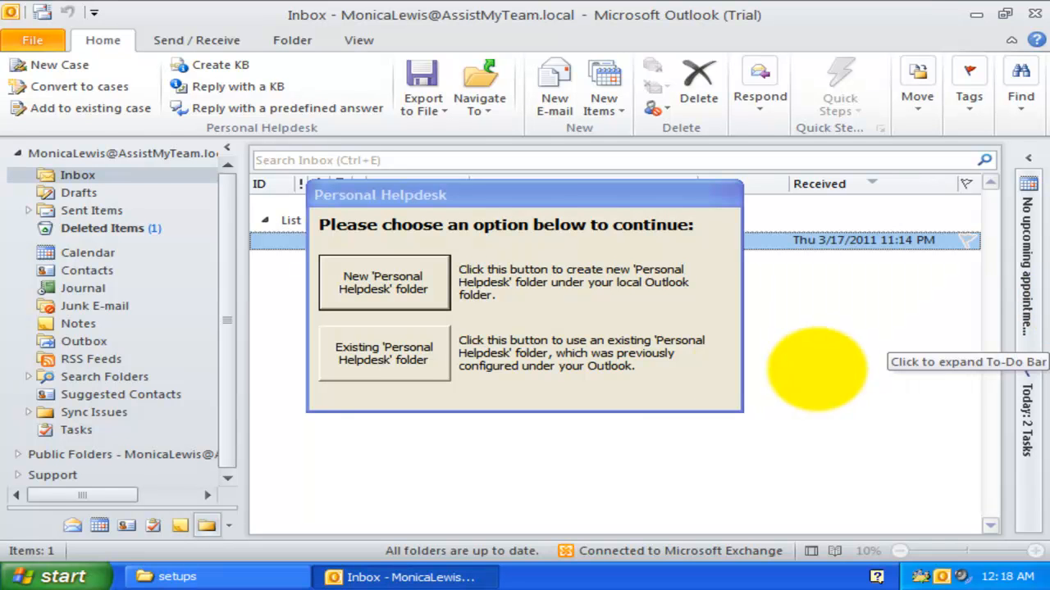
{"action": "mouse_move", "coordinate": [384, 282]}
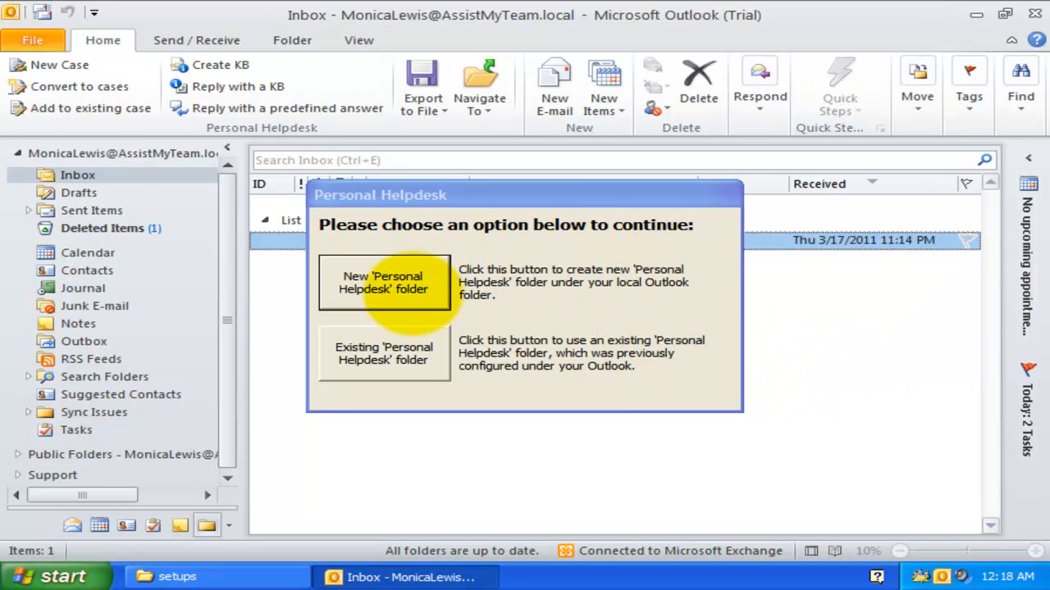
{"action": "mouse_move", "coordinate": [383, 352]}
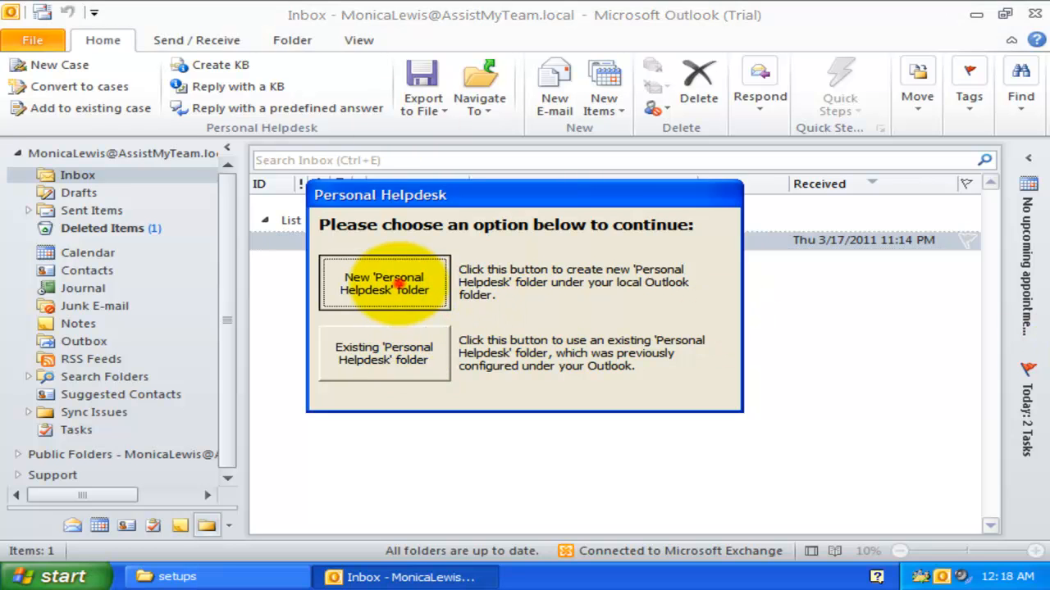
{"action": "left_click", "coordinate": [383, 282]}
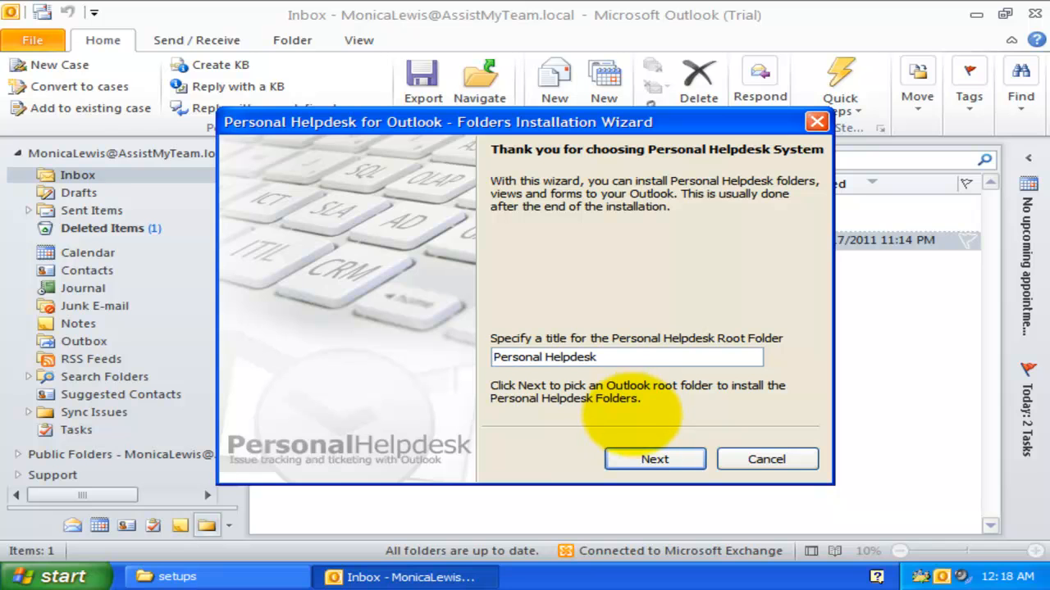
{"action": "mouse_move", "coordinate": [654, 459]}
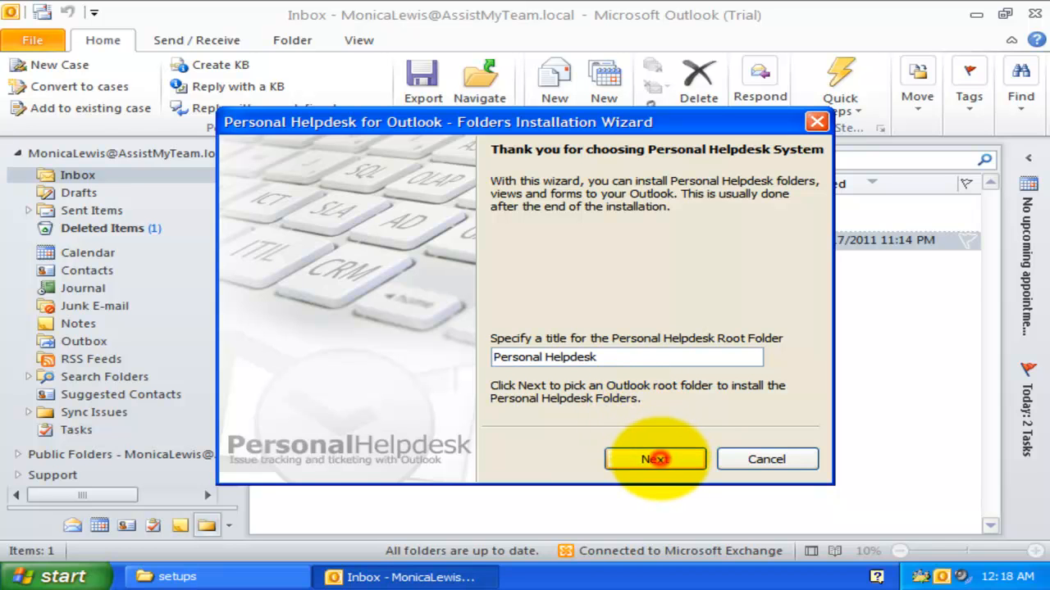
{"action": "left_click", "coordinate": [654, 460]}
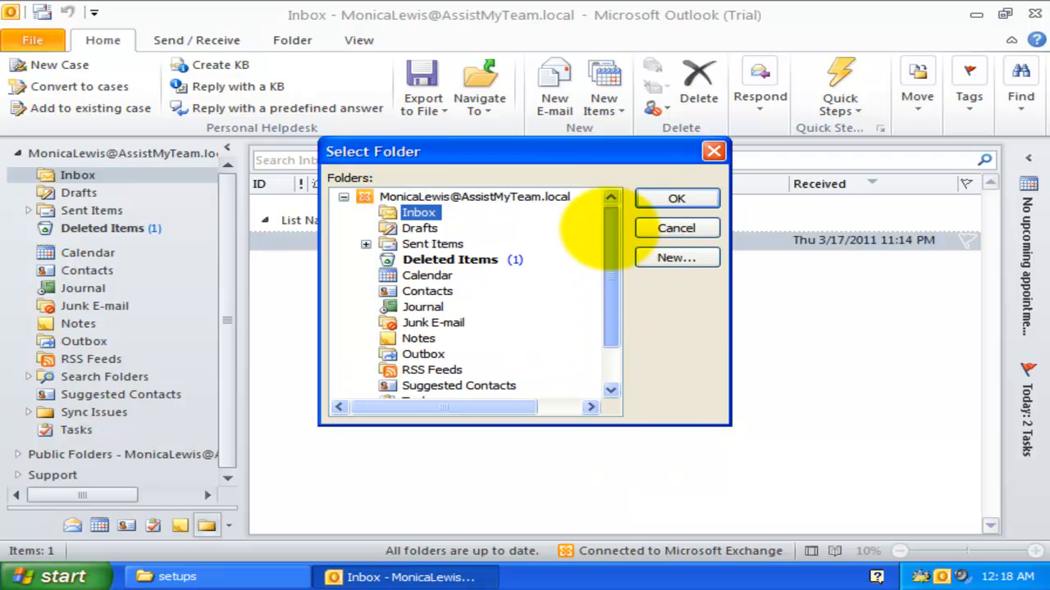
{"action": "left_click", "coordinate": [474, 197]}
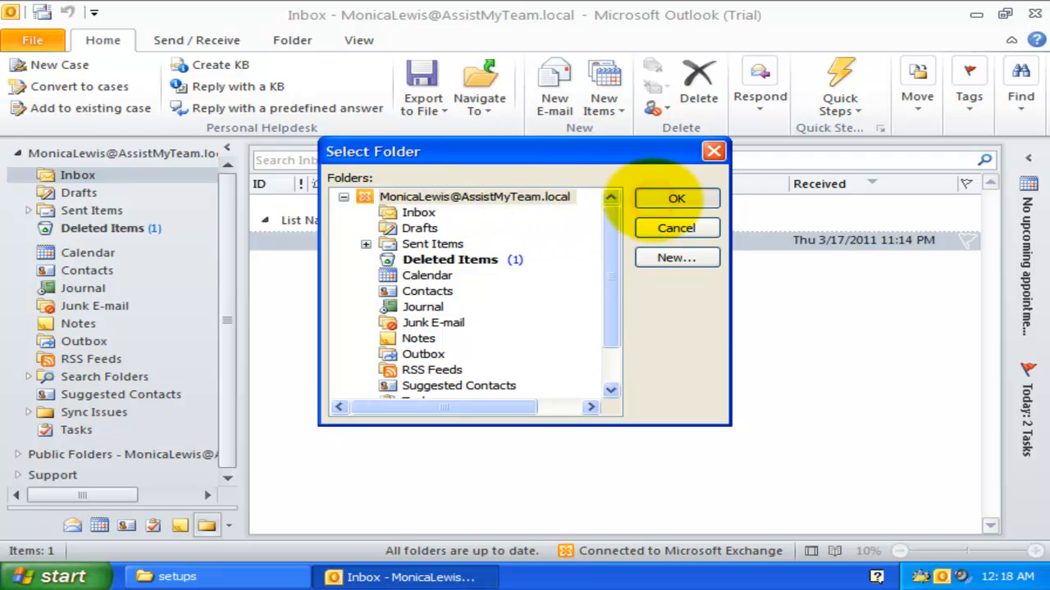
{"action": "left_click", "coordinate": [675, 197]}
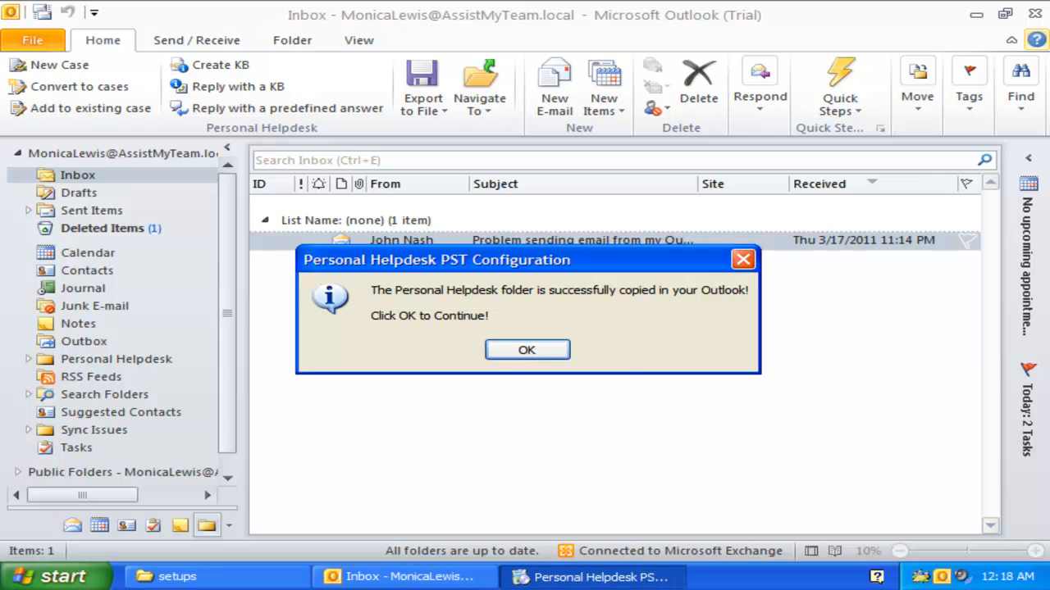
Step: Load the demo data with 20 KB items alongside the ongoing and resolved cases
{"action": "left_click", "coordinate": [527, 349]}
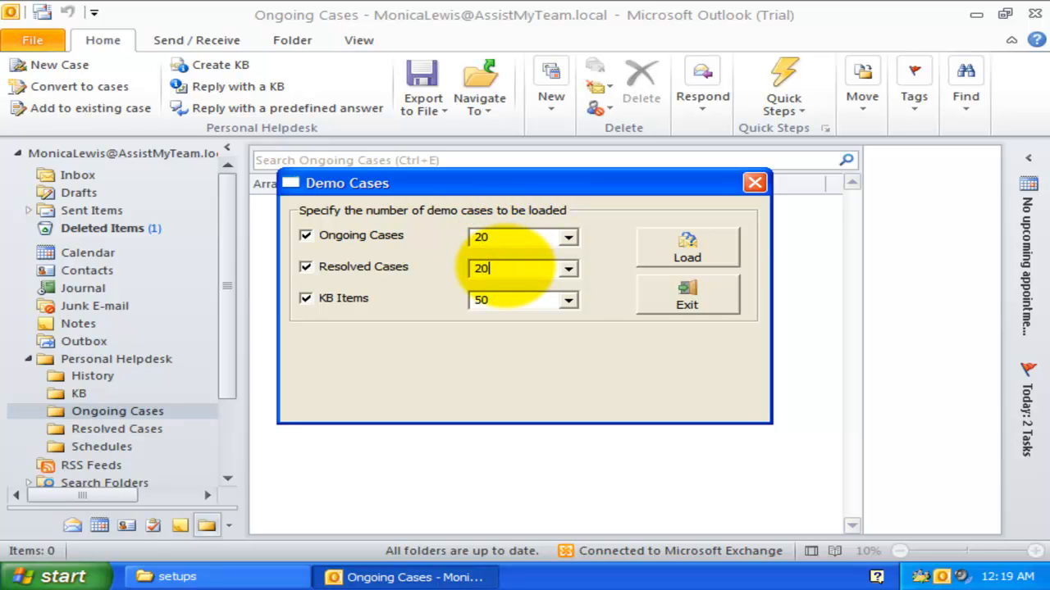
{"action": "type", "text": "20"}
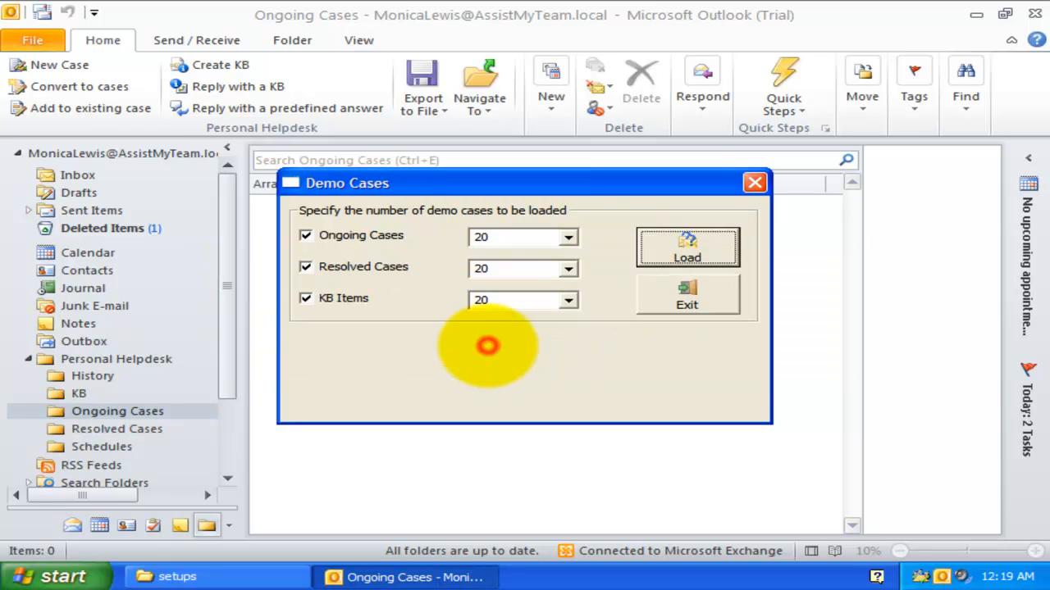
{"action": "left_click", "coordinate": [685, 246]}
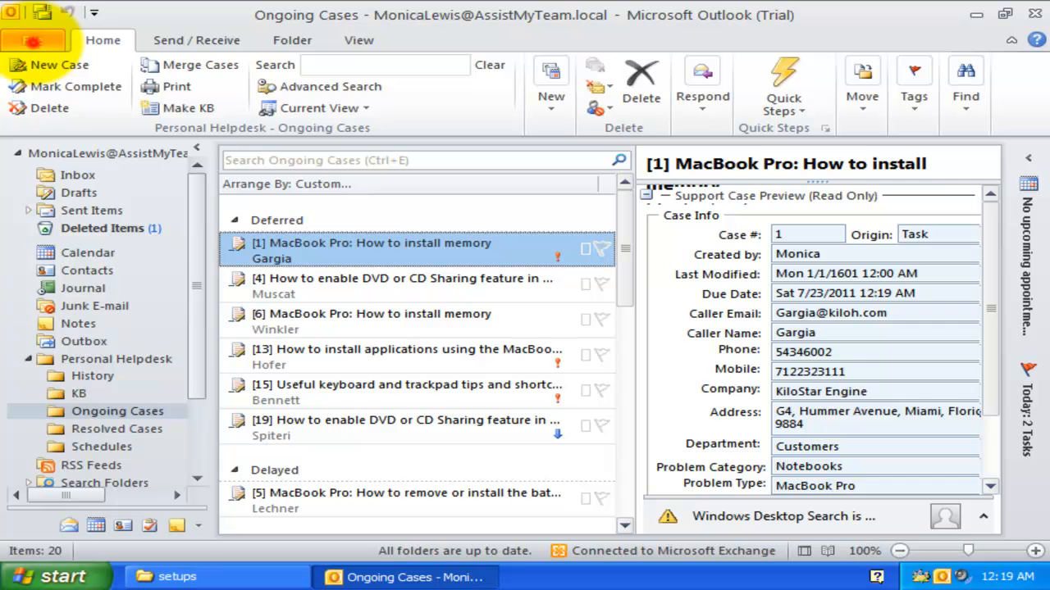
{"action": "left_click", "coordinate": [34, 40]}
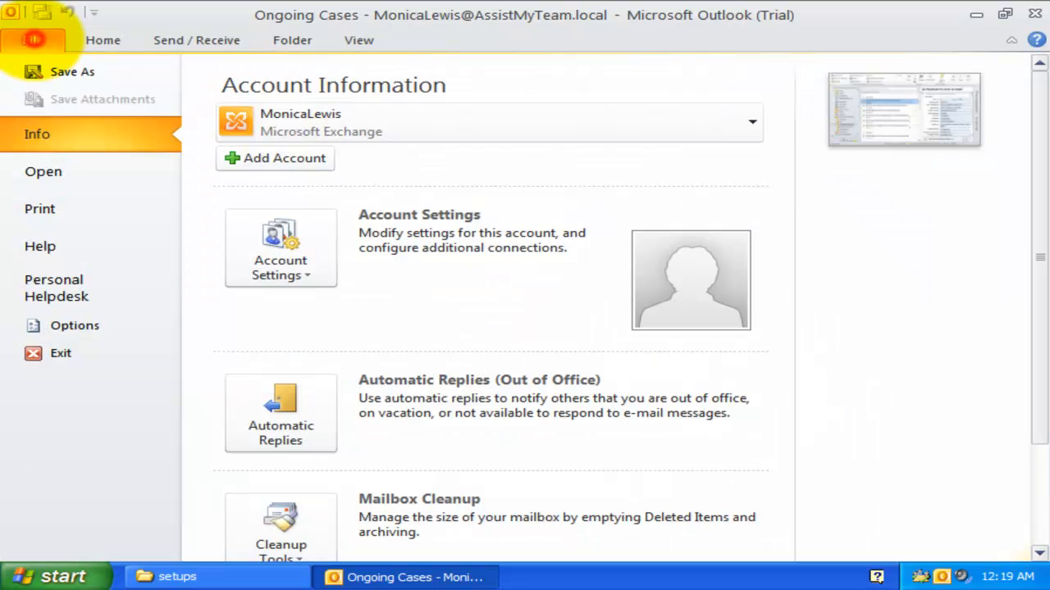
{"action": "left_click", "coordinate": [56, 289]}
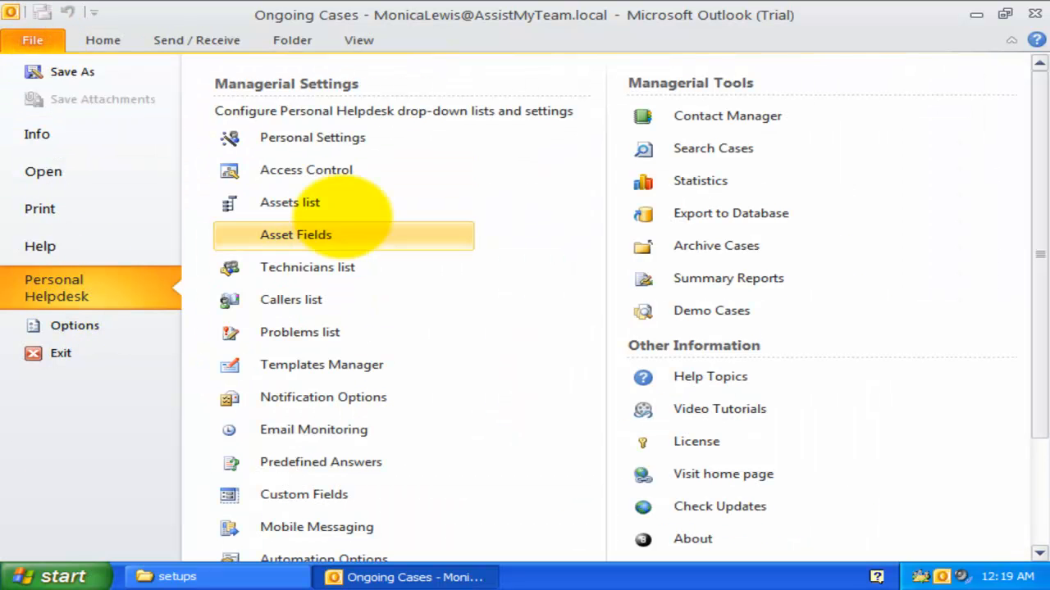
{"action": "scroll", "scroll_direction": "down", "scroll_amount": 3}
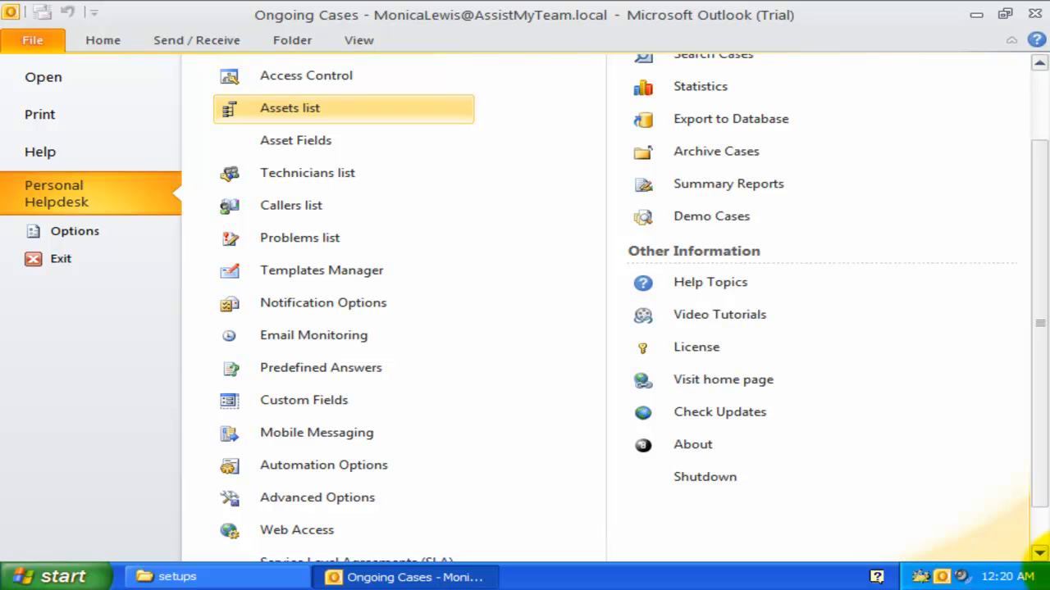
{"action": "left_click", "coordinate": [292, 205]}
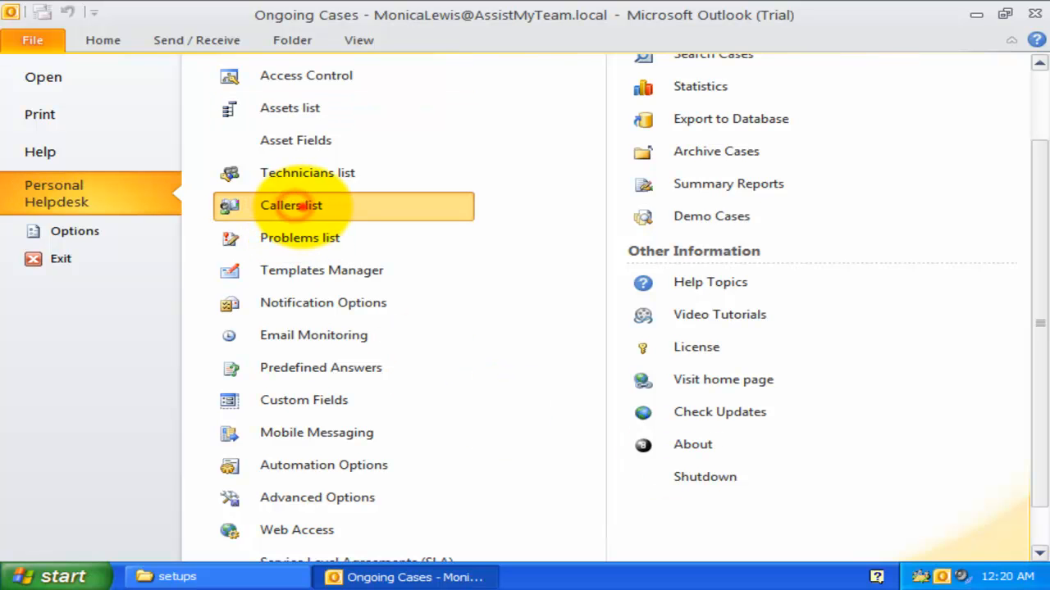
{"action": "left_click", "coordinate": [290, 205]}
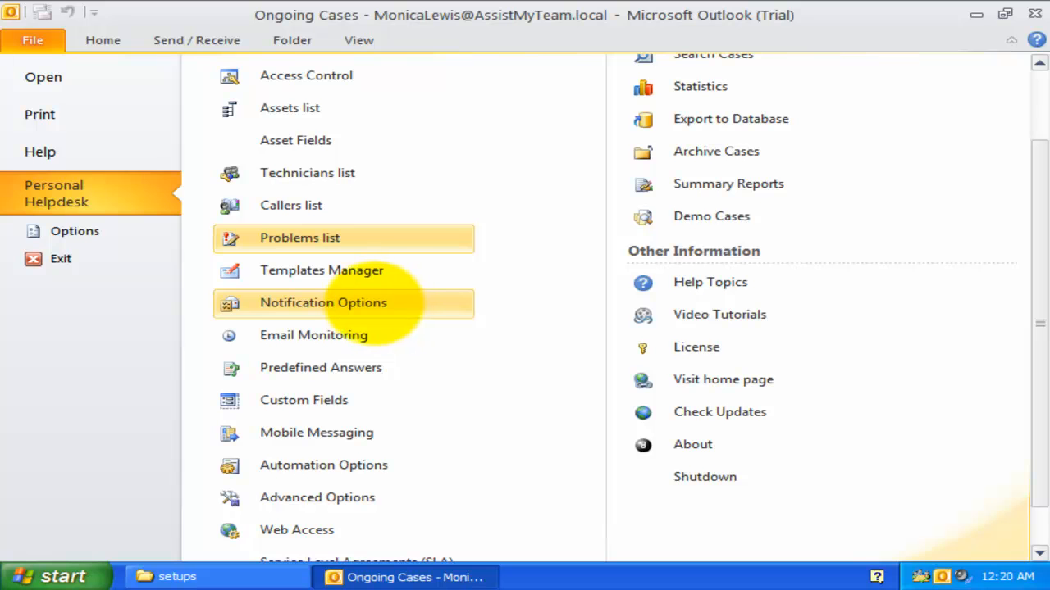
{"action": "left_click", "coordinate": [322, 269]}
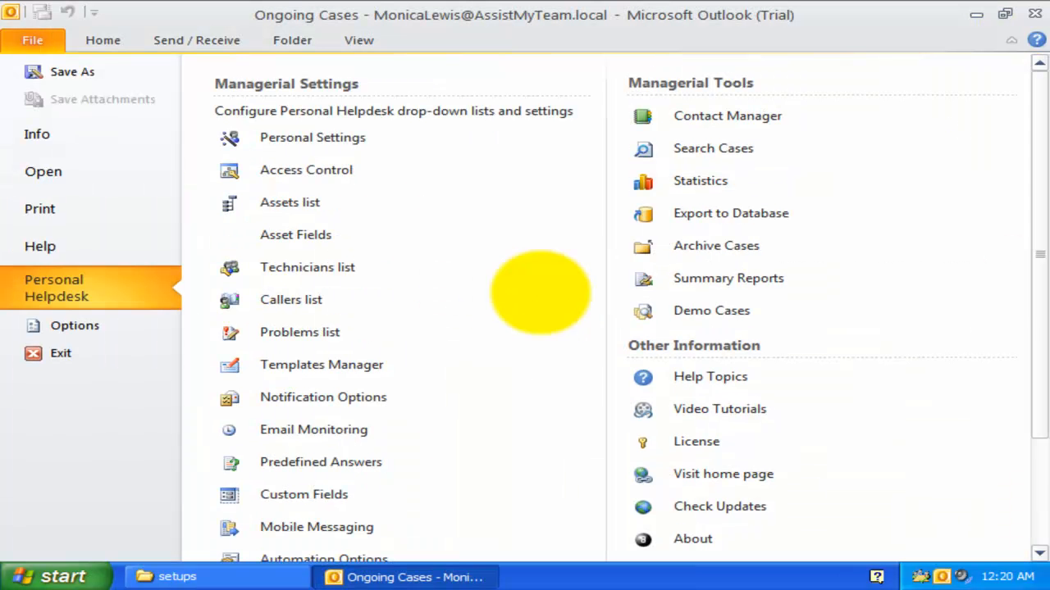
{"action": "left_click", "coordinate": [307, 265]}
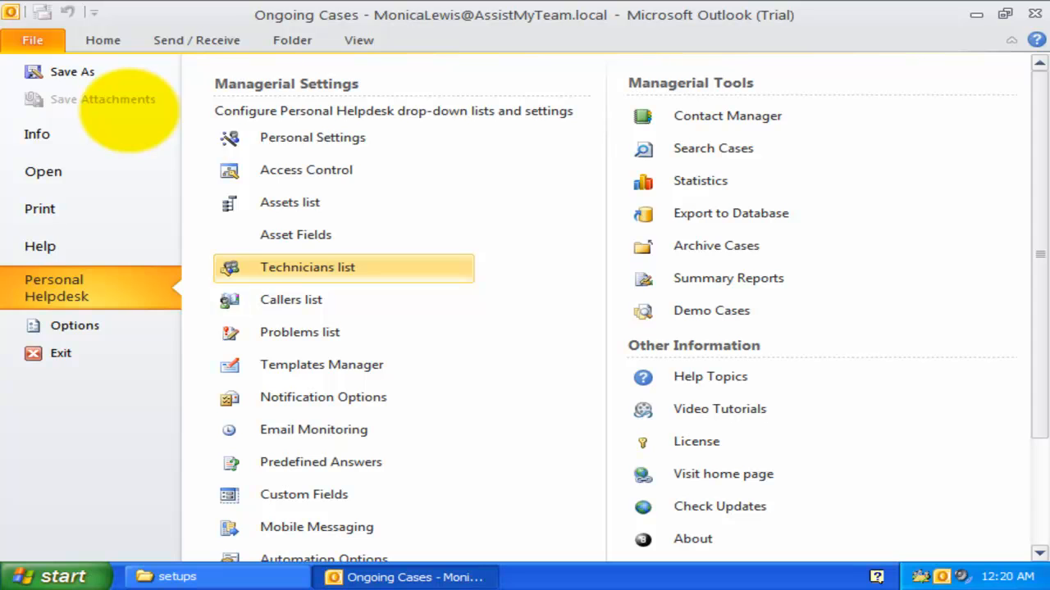
{"action": "mouse_move", "coordinate": [291, 299]}
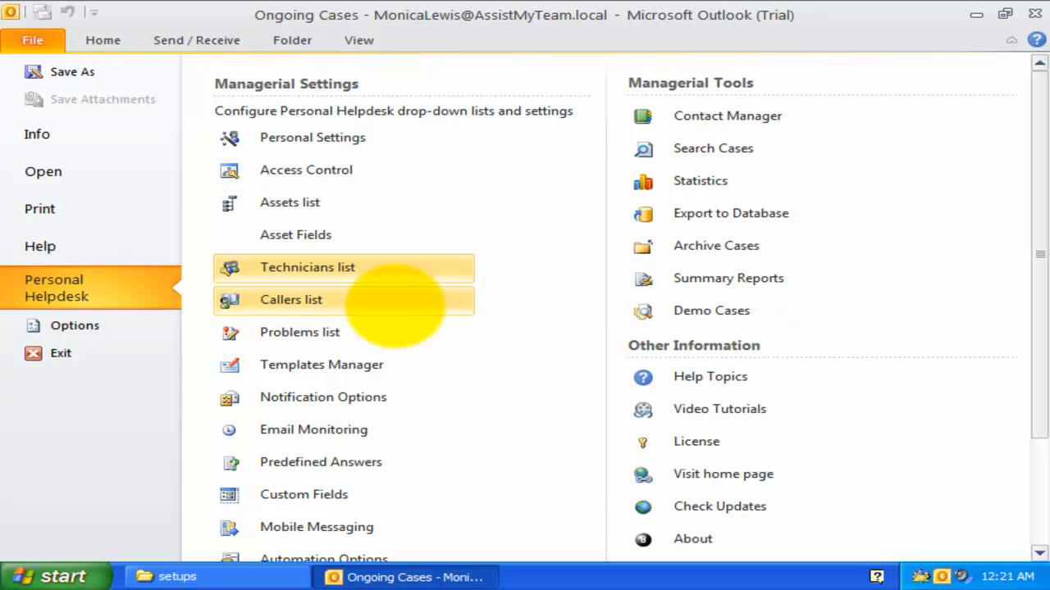
Step: Review the Callers Information panel, then bring up the Pick Users address book
{"action": "left_click", "coordinate": [290, 299]}
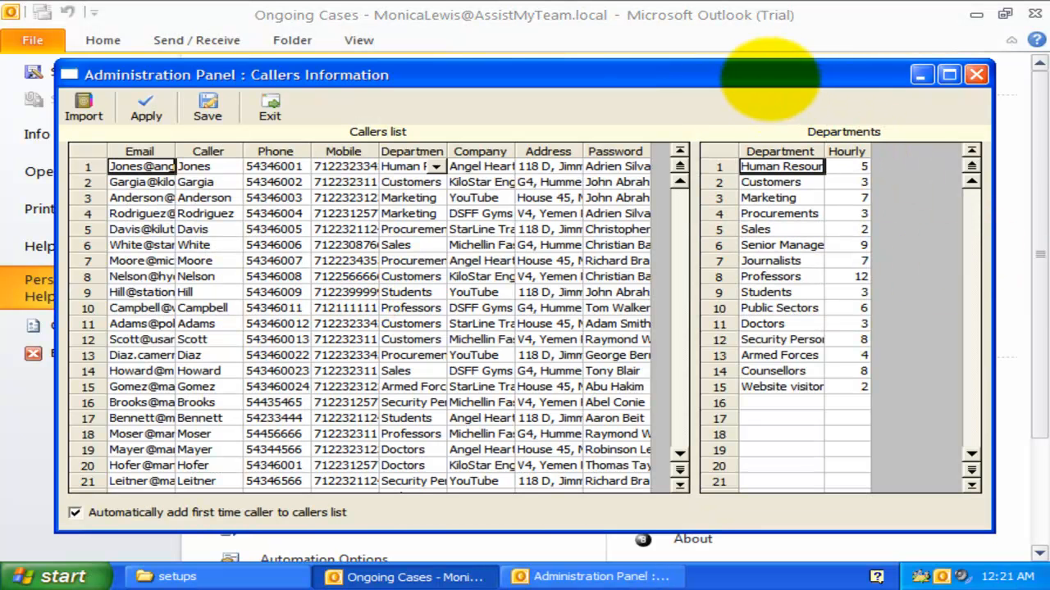
{"action": "left_click", "coordinate": [948, 73]}
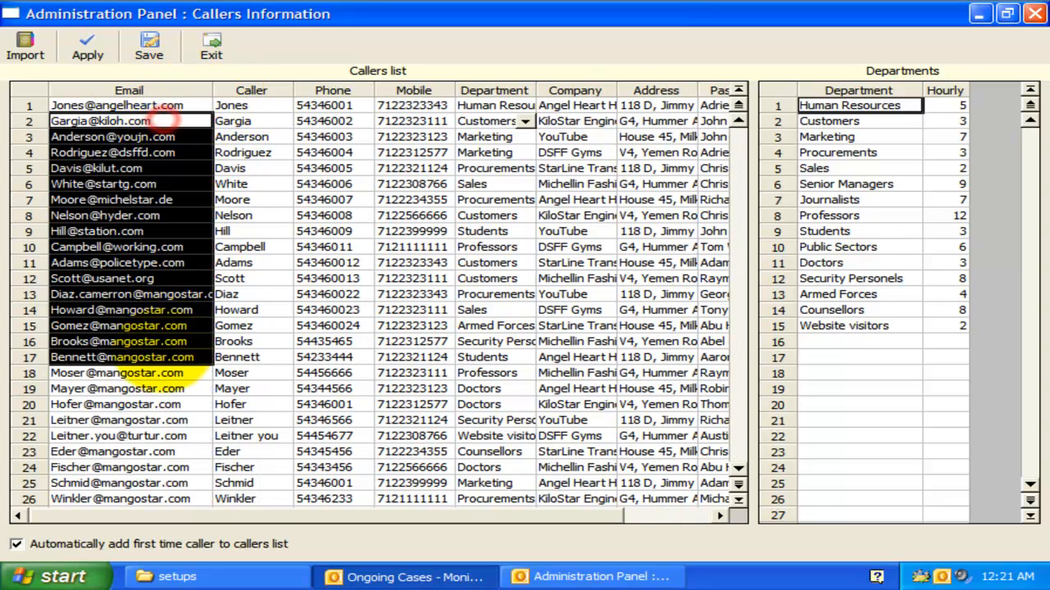
{"action": "scroll", "scroll_direction": "down", "scroll_amount": 3}
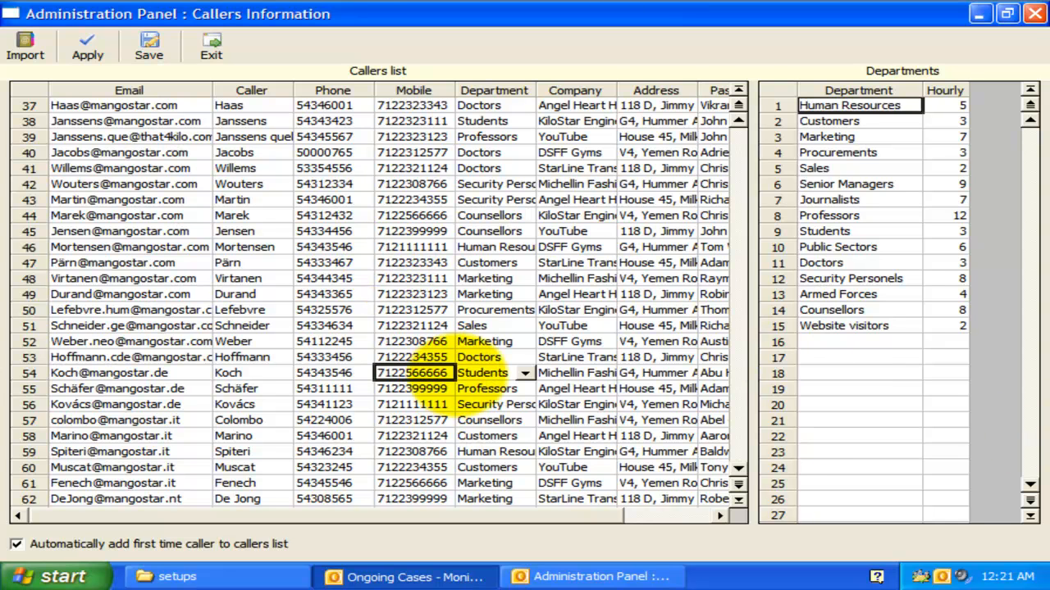
{"action": "left_click", "coordinate": [525, 374]}
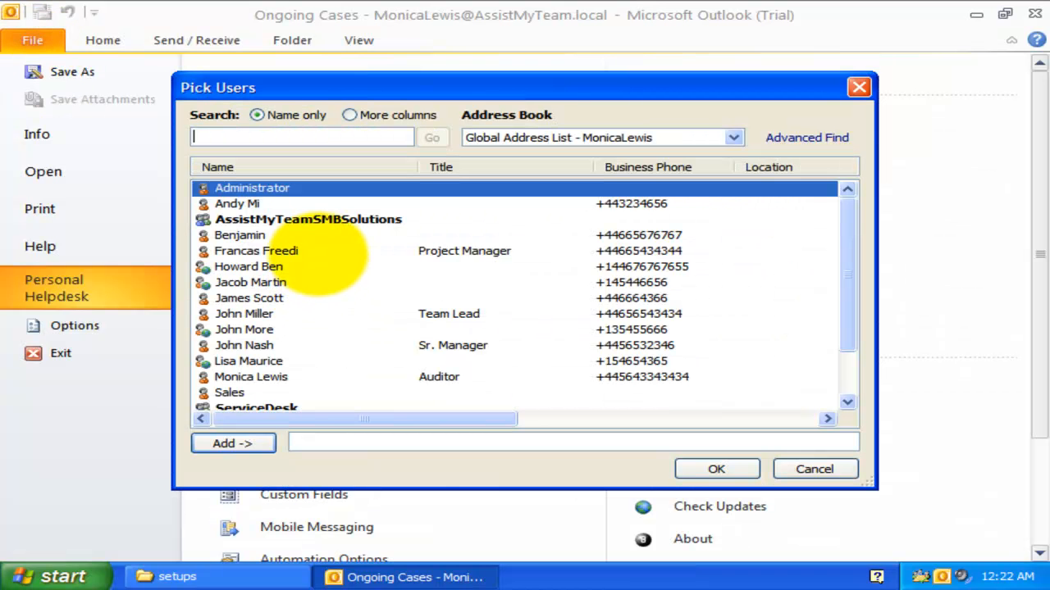
{"action": "left_click", "coordinate": [242, 313]}
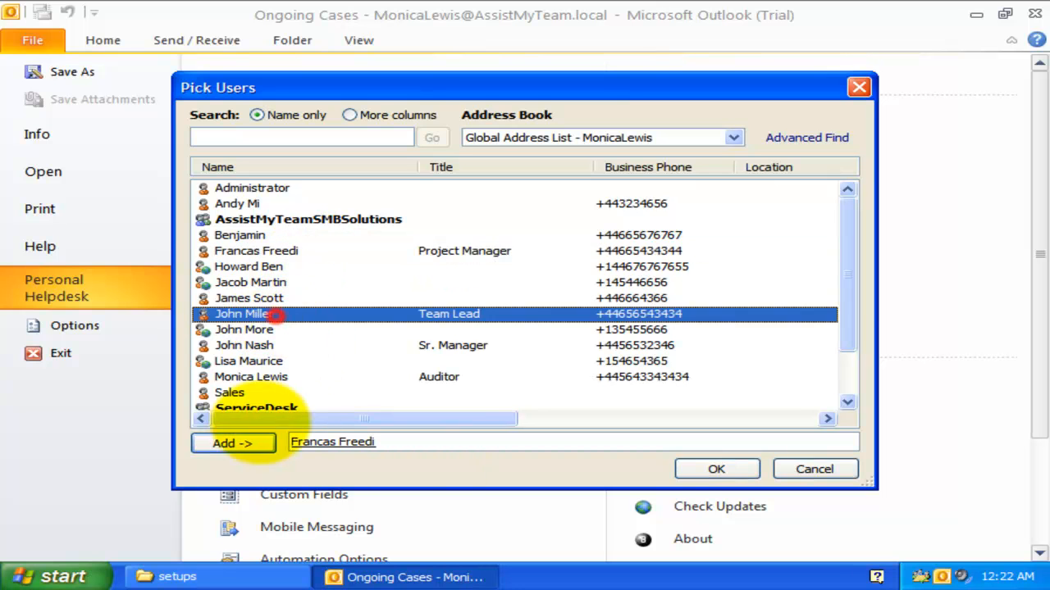
{"action": "left_click", "coordinate": [233, 443]}
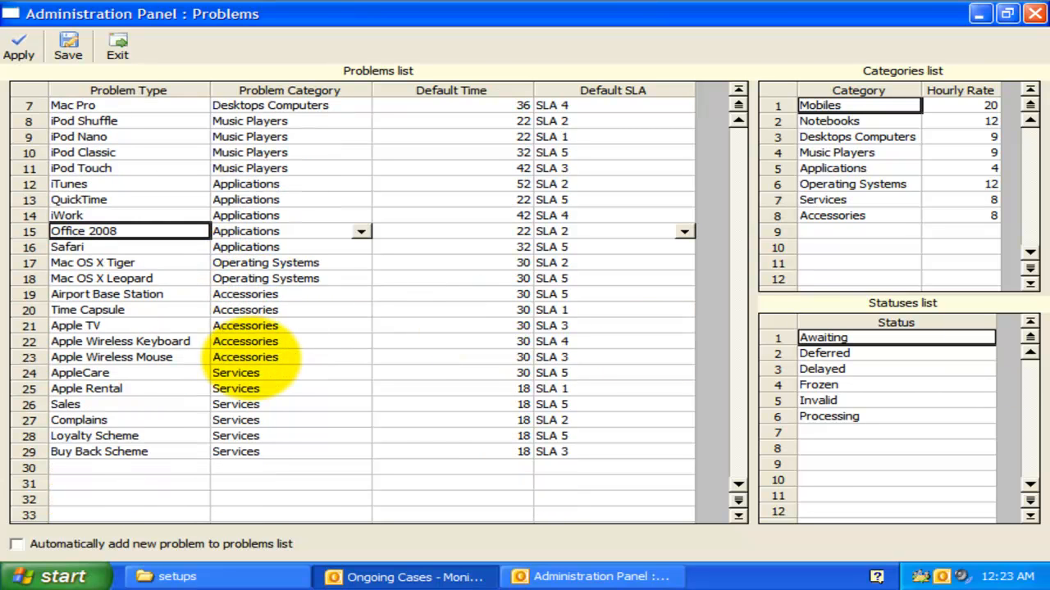
Step: Enter a new Office 2010 problem type in the Applications category with default time 24
{"action": "scroll", "scroll_direction": "up", "scroll_amount": 3}
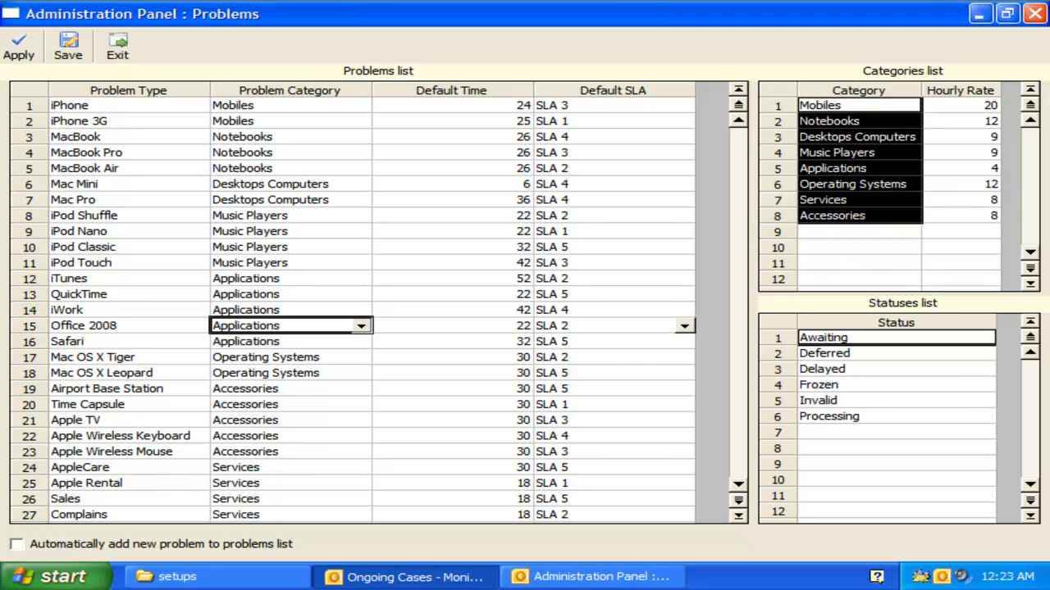
{"action": "left_click", "coordinate": [859, 232]}
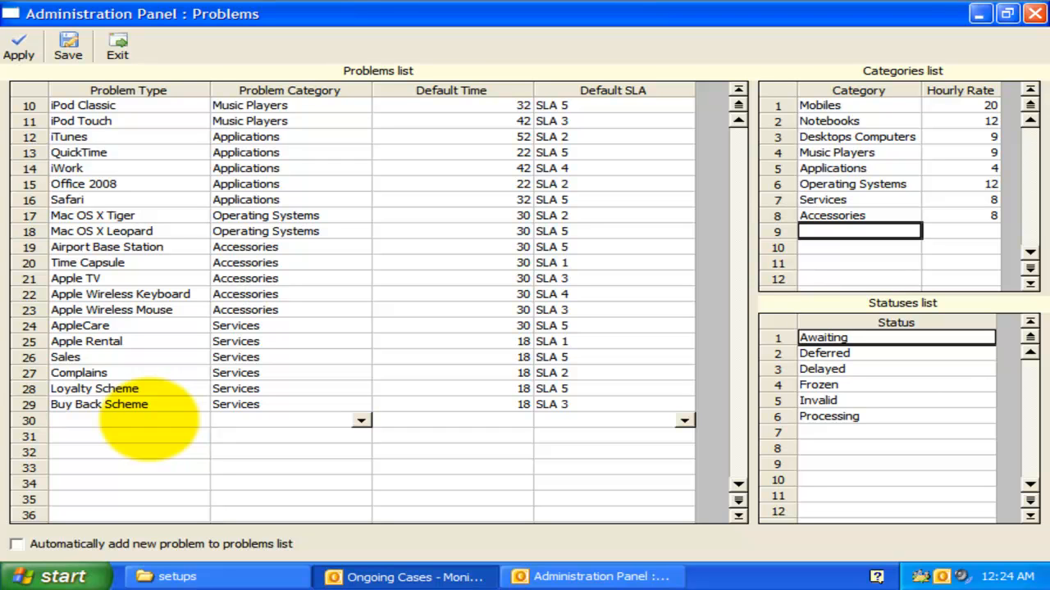
{"action": "type", "text": "Office 201"}
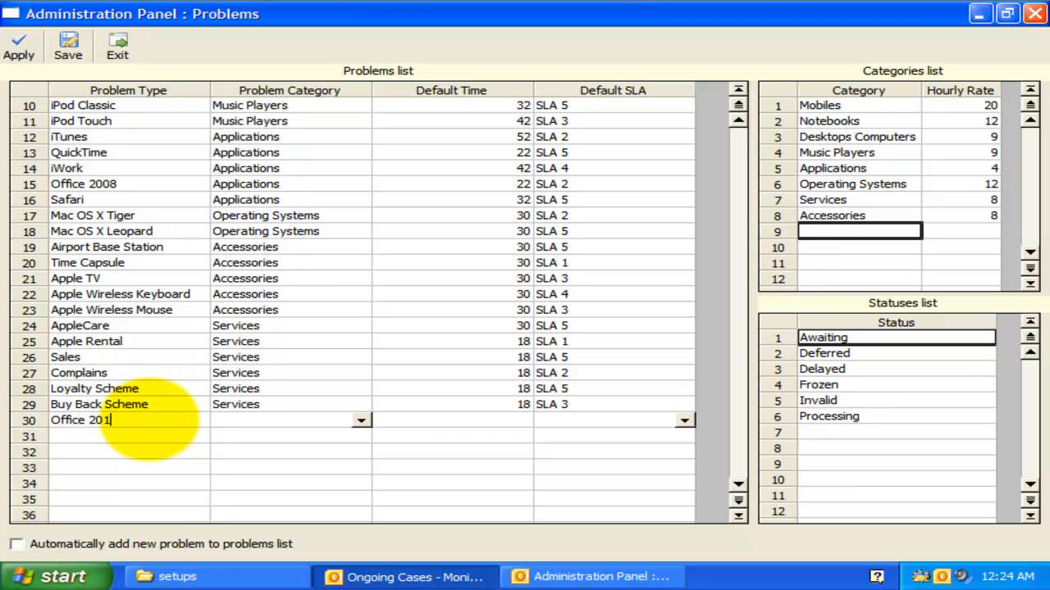
{"action": "left_click", "coordinate": [361, 420]}
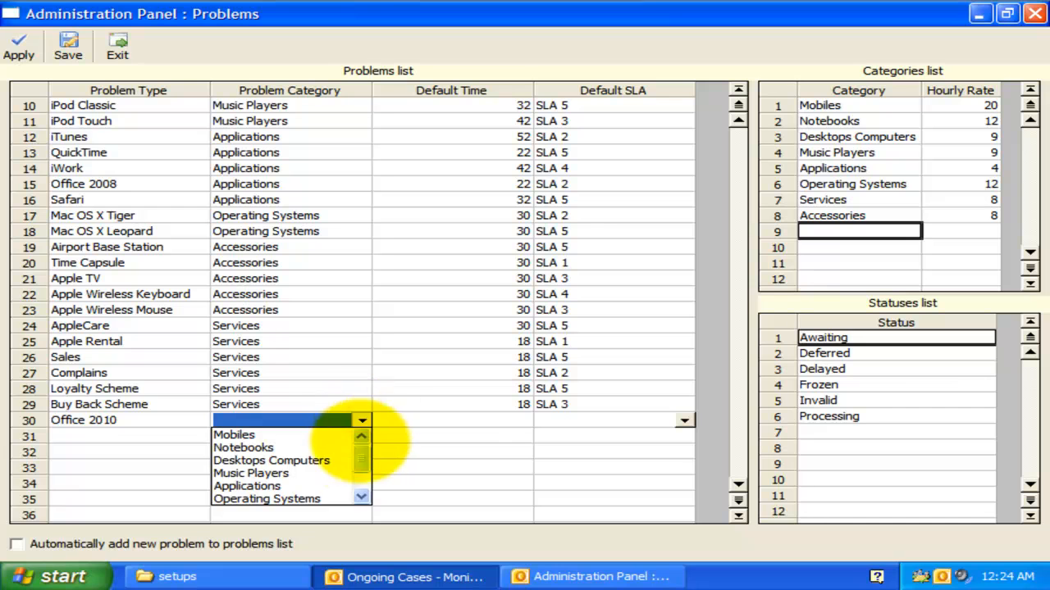
{"action": "left_click", "coordinate": [246, 486]}
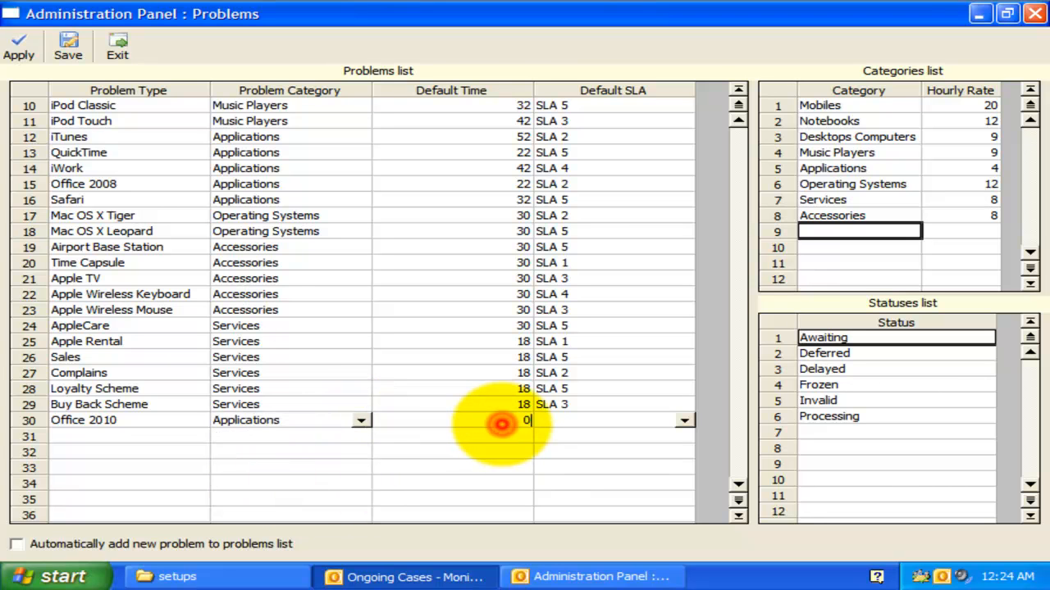
{"action": "type", "text": "24"}
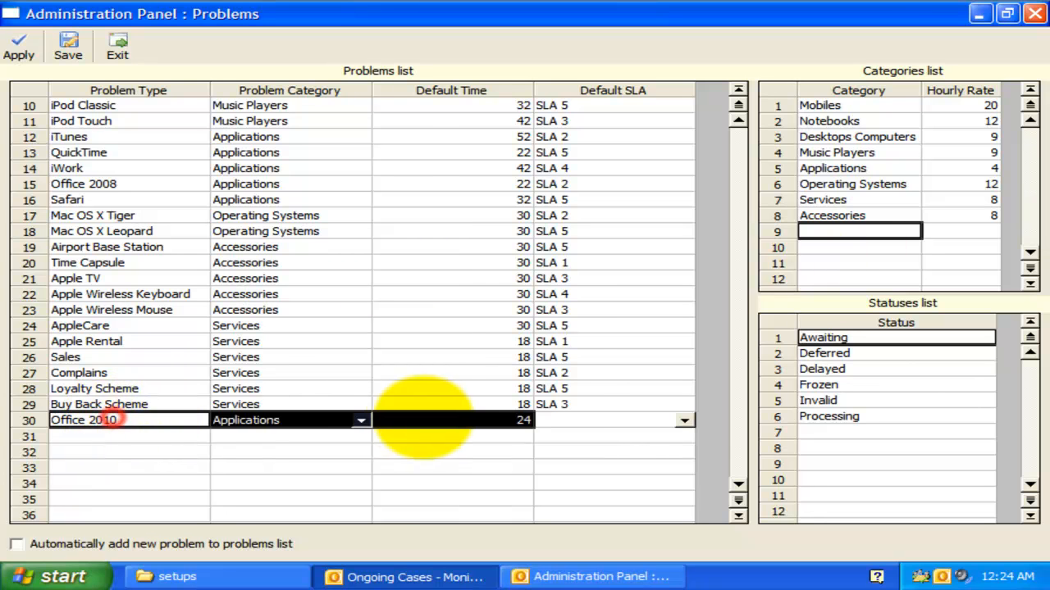
Step: Assign SLA 4 to the Office 2010 problem type and save it
{"action": "left_click", "coordinate": [684, 420]}
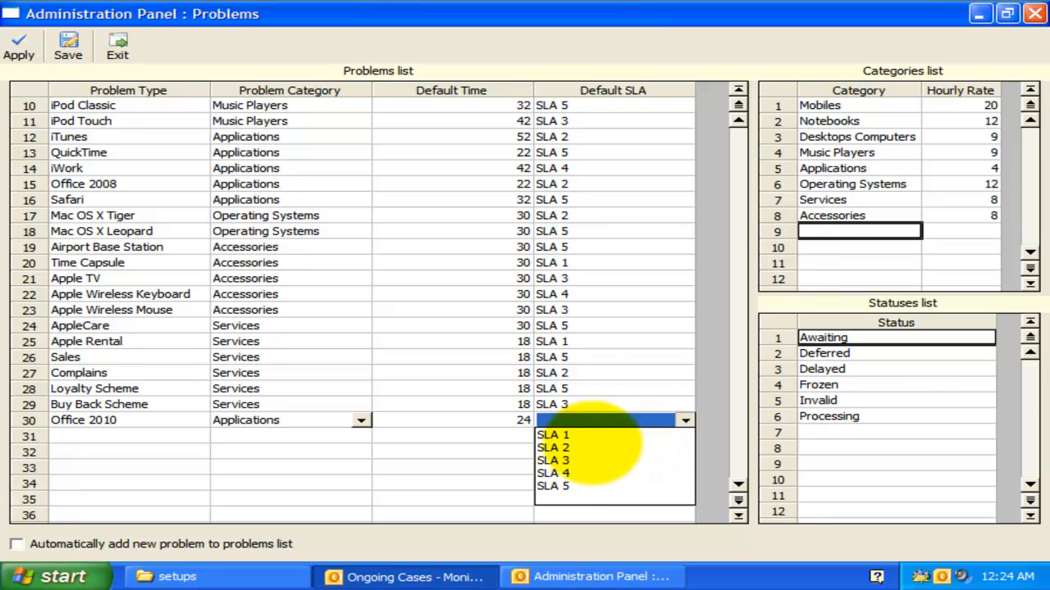
{"action": "left_click", "coordinate": [553, 473]}
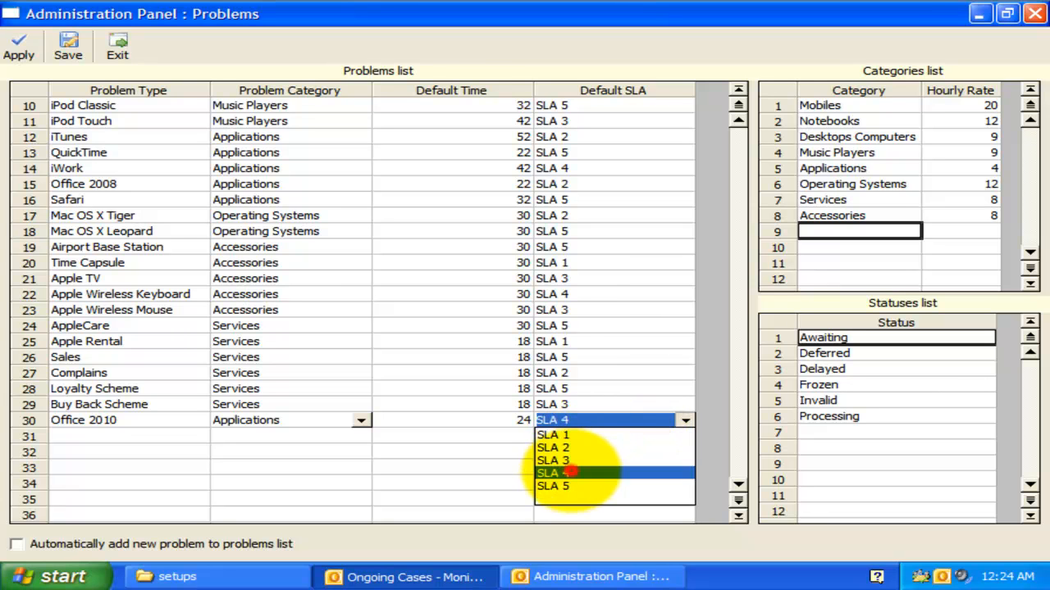
{"action": "left_click", "coordinate": [552, 473]}
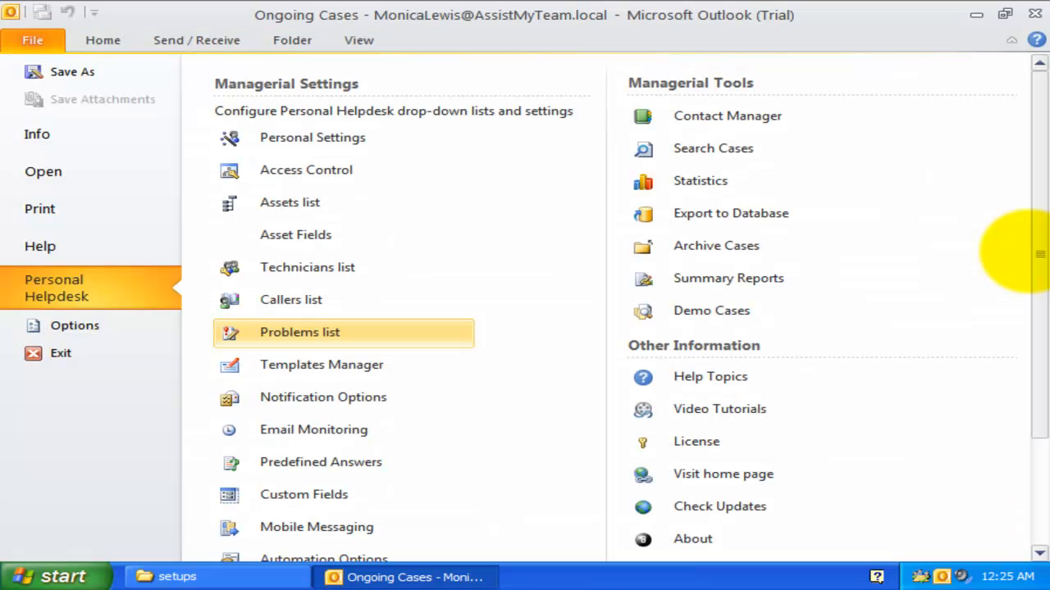
Step: Set the MacBook Pro memory case to category Applications, type Office 2010, and save it
{"action": "left_click", "coordinate": [102, 40]}
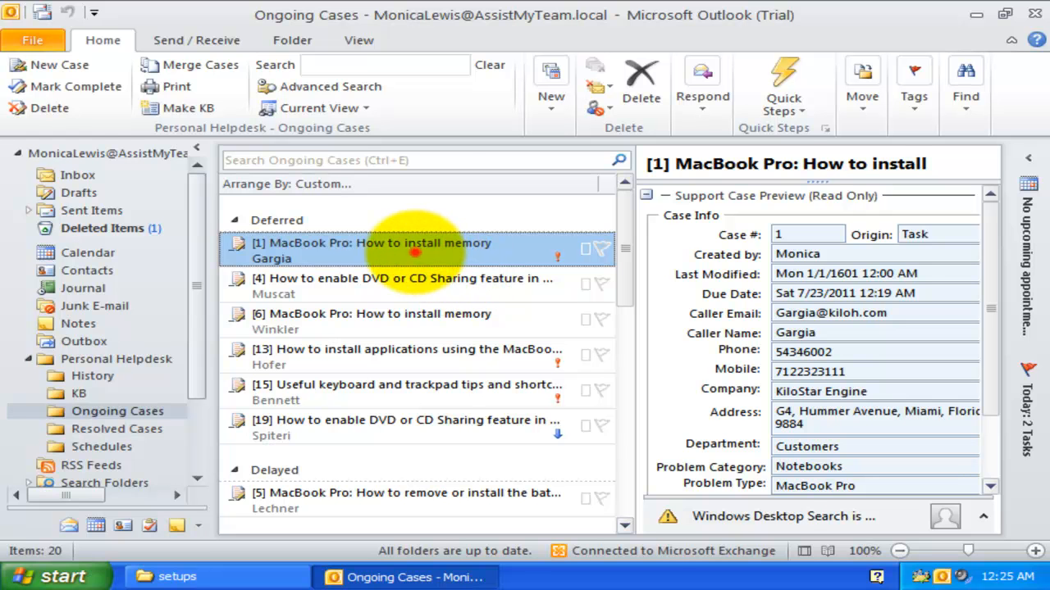
{"action": "double_click", "coordinate": [369, 250]}
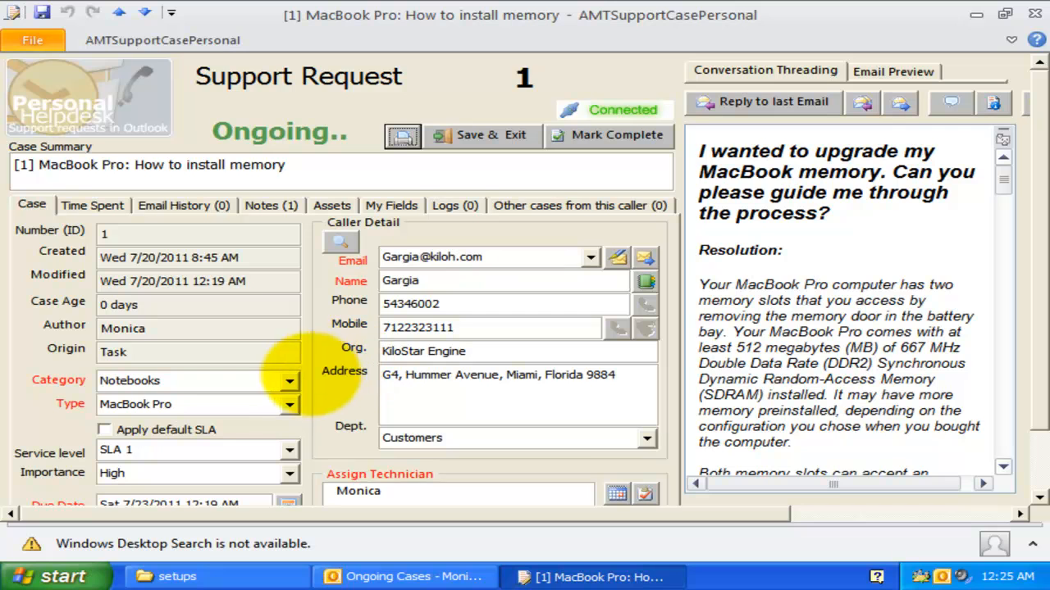
{"action": "scroll", "scroll_direction": "down", "scroll_amount": 3}
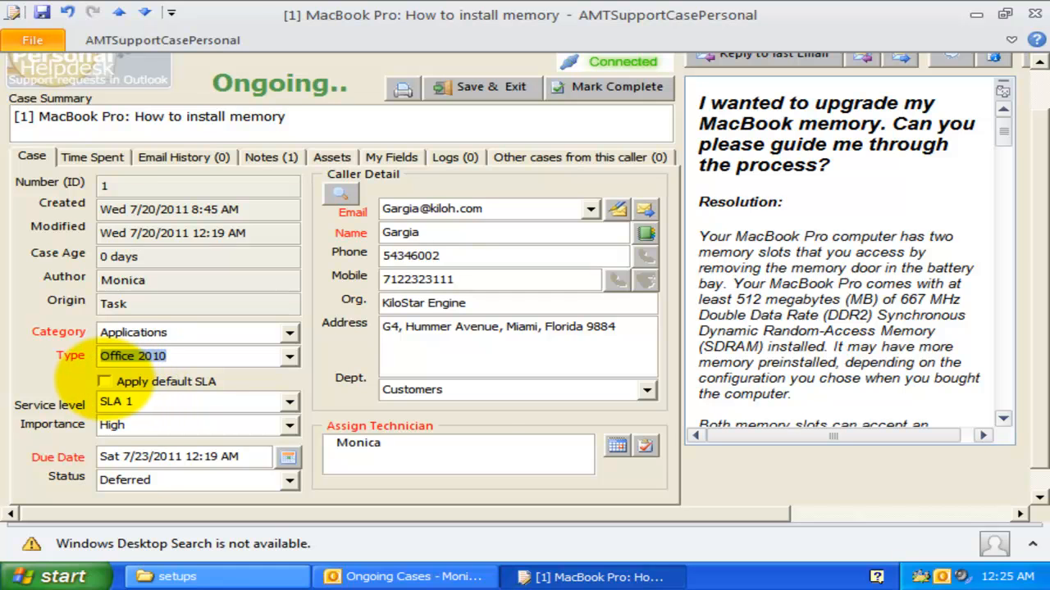
{"action": "left_click", "coordinate": [105, 380]}
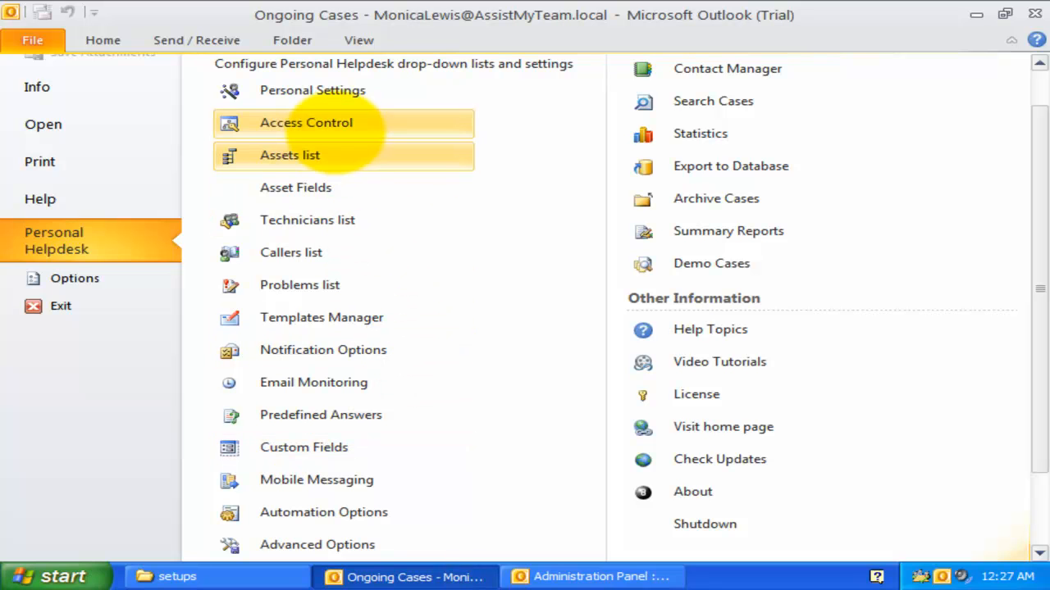
Step: Title asset field 1 'Asset Name', set fields 4 and 5 to IP and Make, and save
{"action": "left_click", "coordinate": [296, 187]}
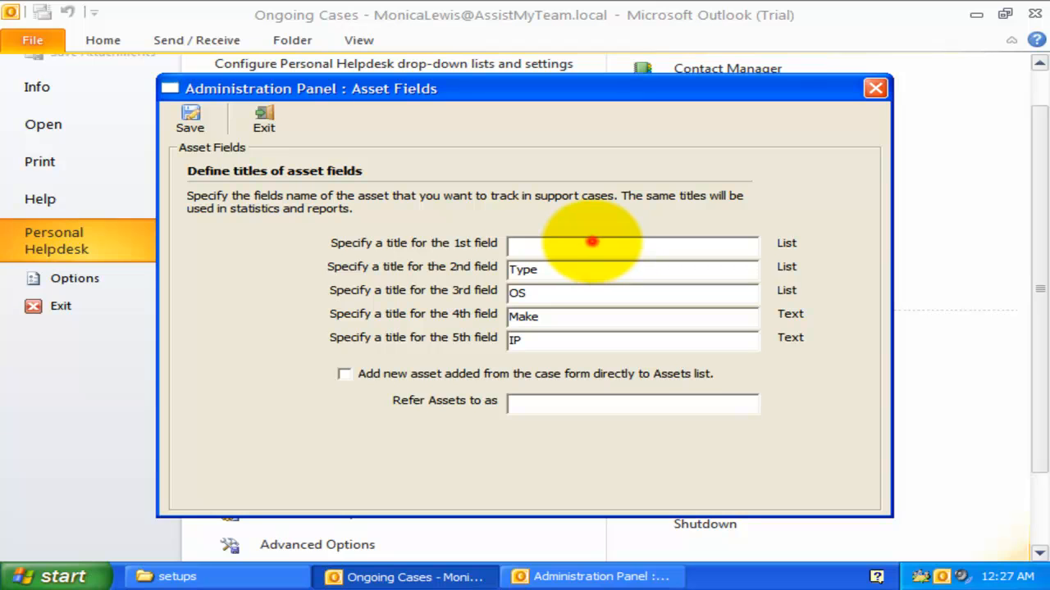
{"action": "type", "text": "A"}
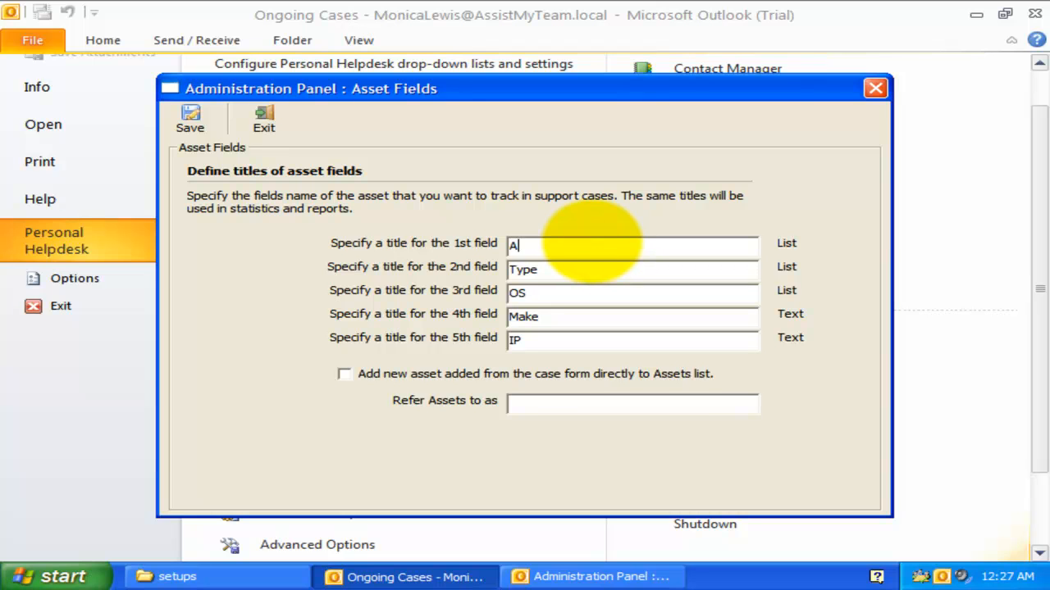
{"action": "type", "text": "sset Name"}
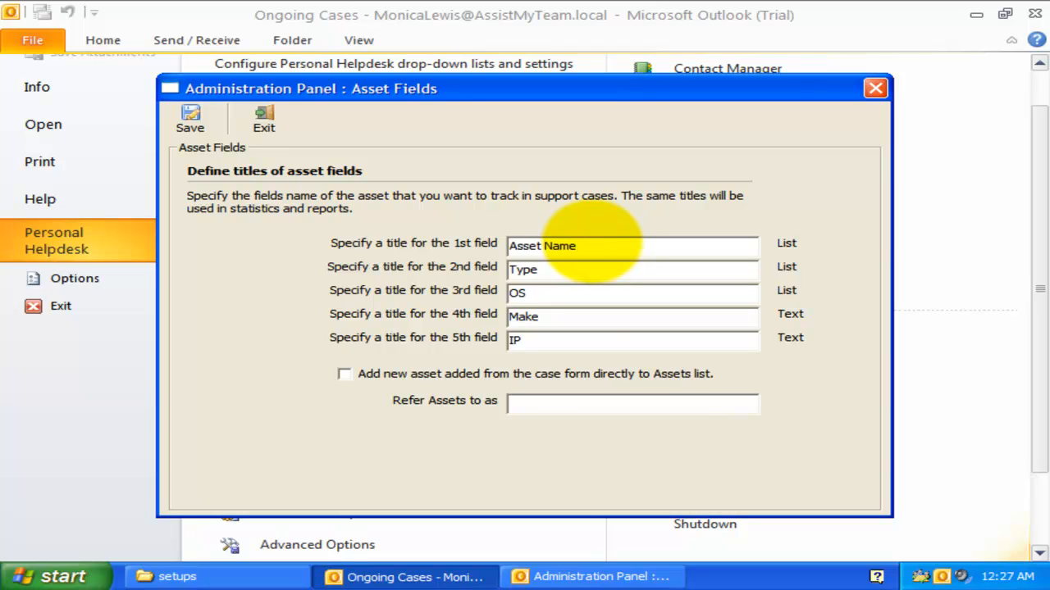
{"action": "mouse_move", "coordinate": [1034, 456]}
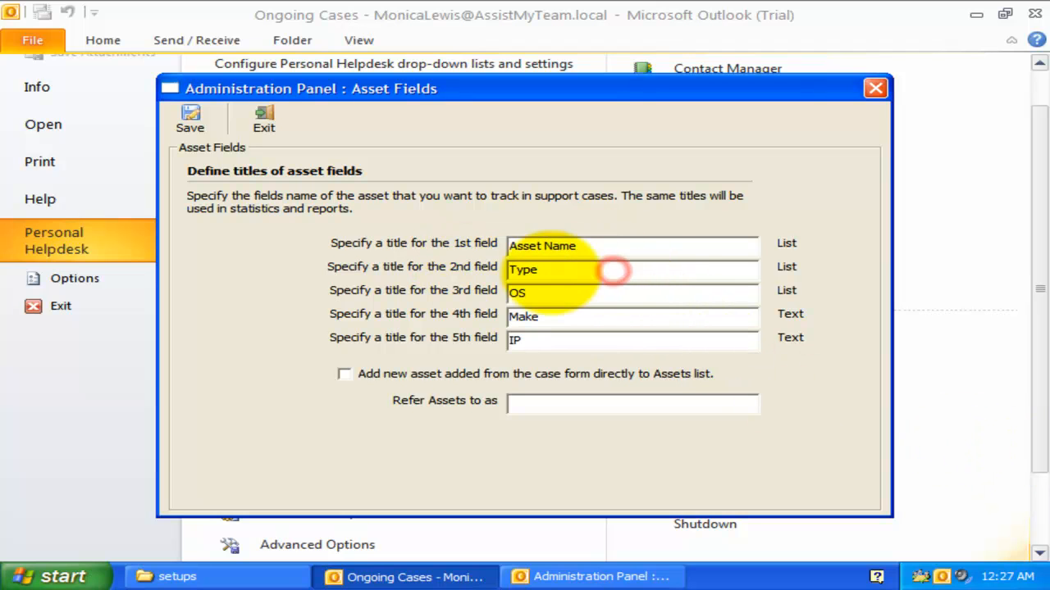
{"action": "double_click", "coordinate": [522, 269]}
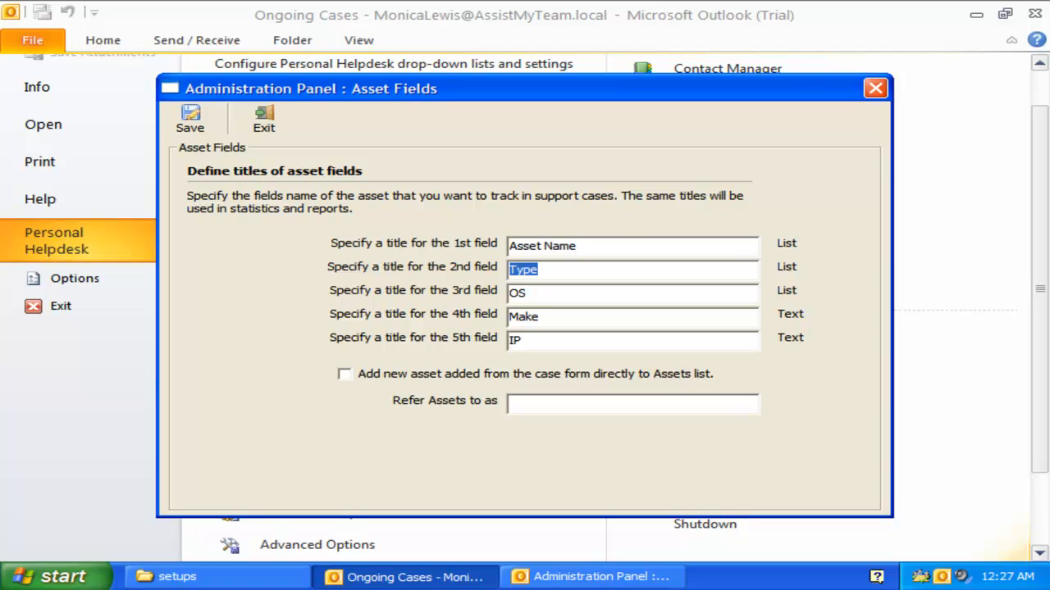
{"action": "left_click", "coordinate": [518, 292]}
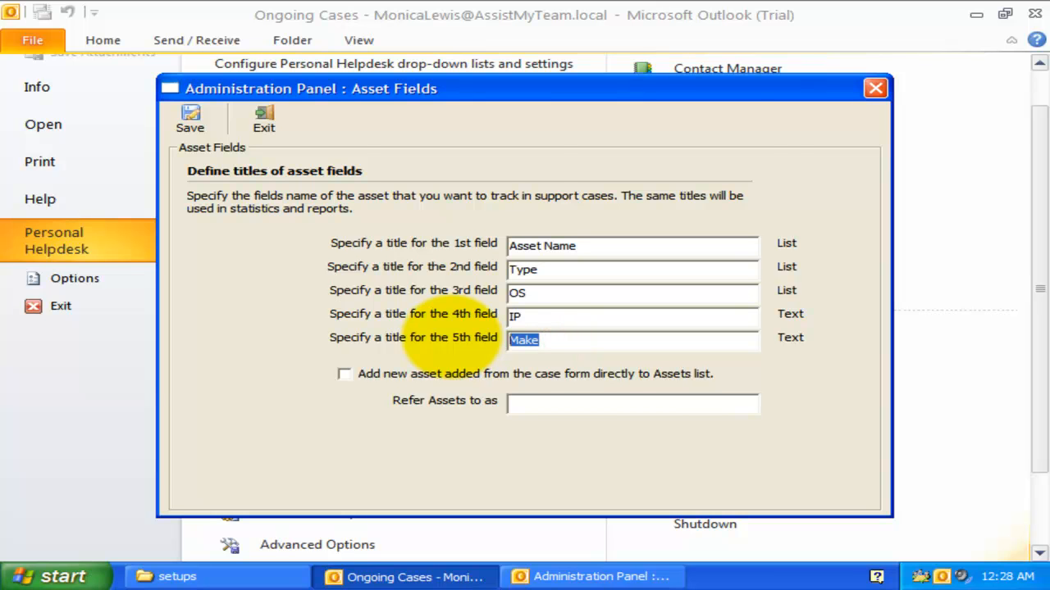
{"action": "left_click", "coordinate": [190, 118]}
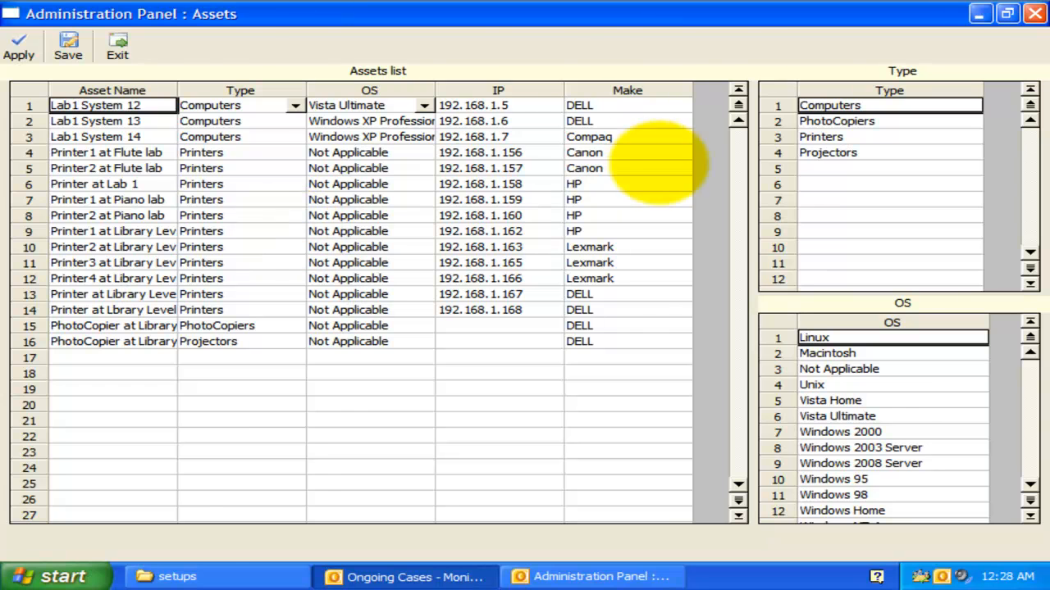
Step: Comment on case 1's Assets entry that Printer2 at Piano lab is out of paper
{"action": "left_click", "coordinate": [413, 577]}
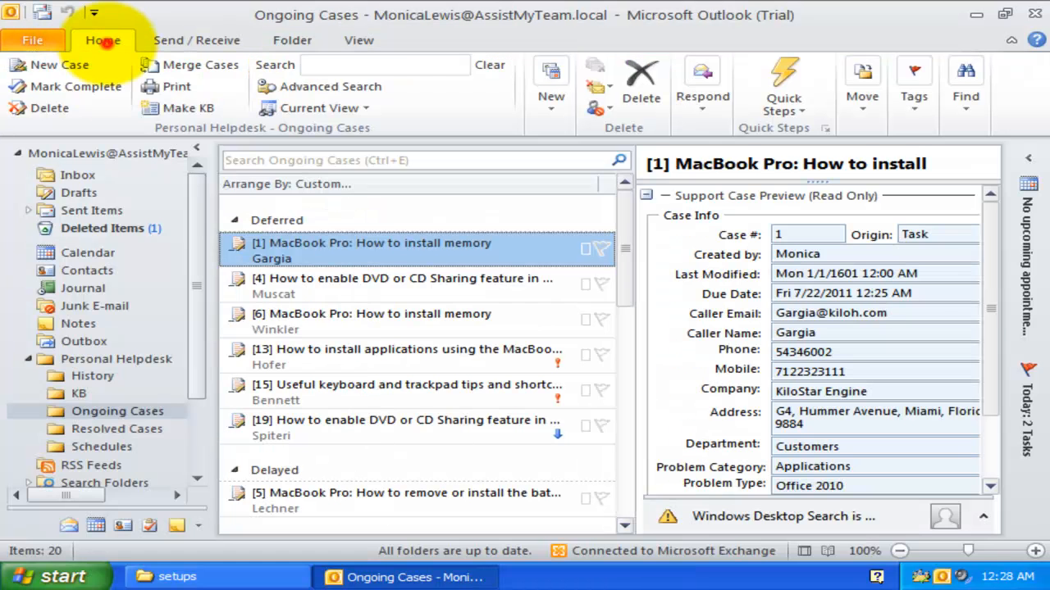
{"action": "double_click", "coordinate": [371, 250]}
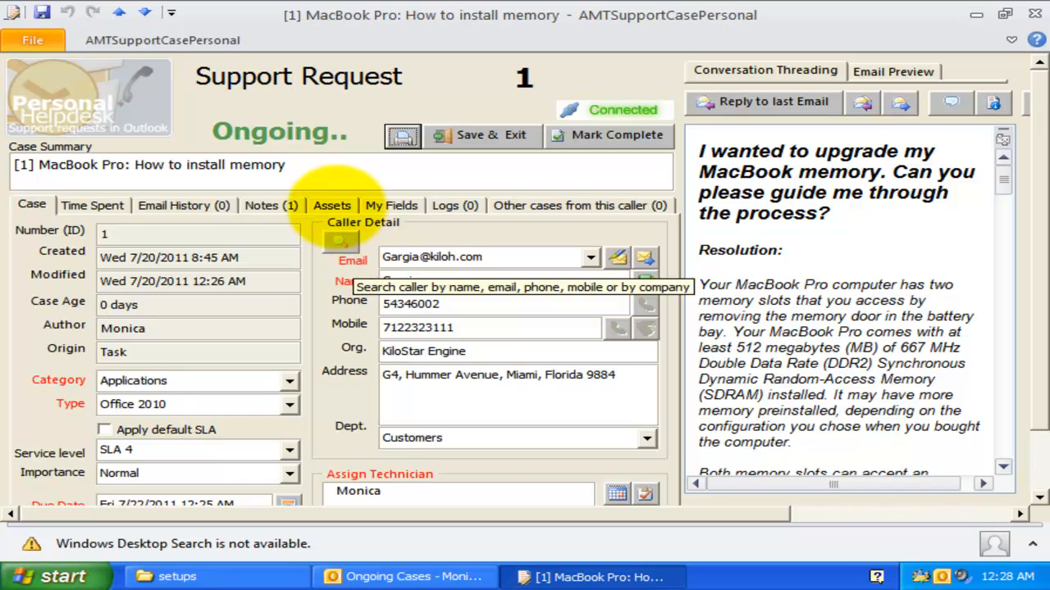
{"action": "left_click", "coordinate": [331, 205]}
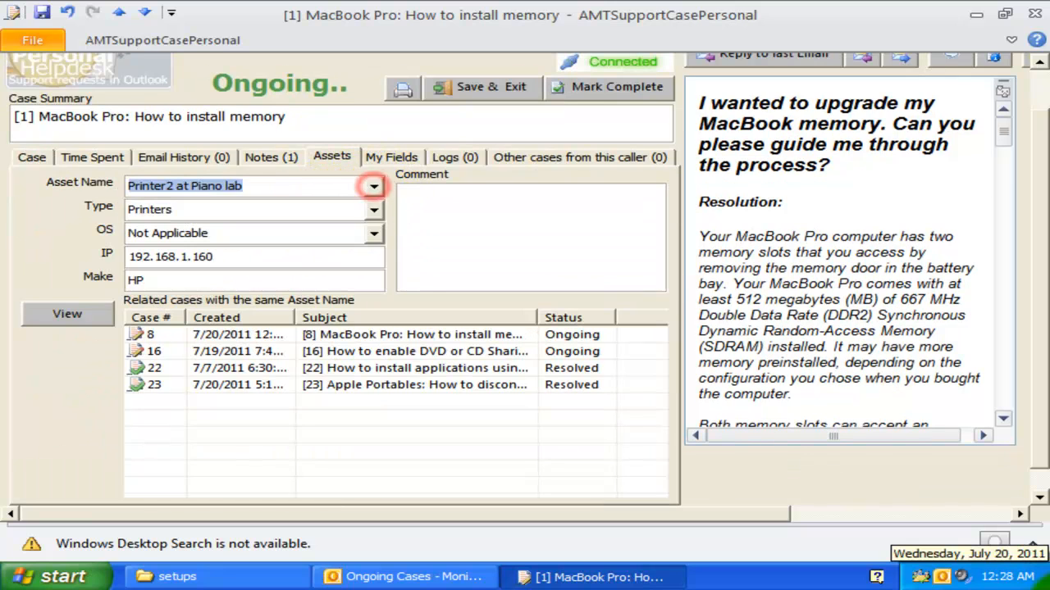
{"action": "left_click", "coordinate": [561, 233]}
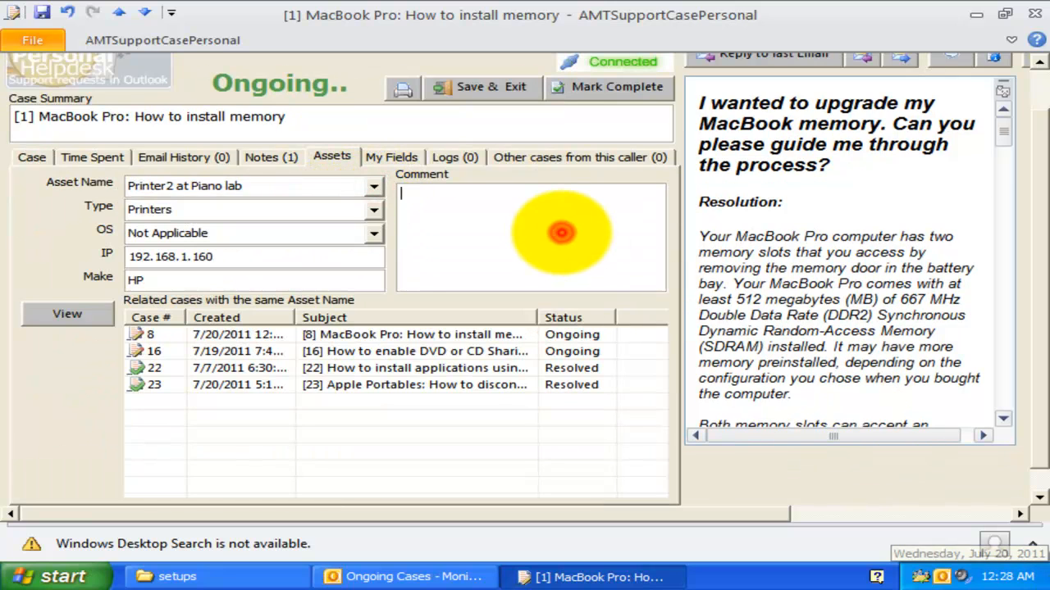
{"action": "type", "text": "Ths"}
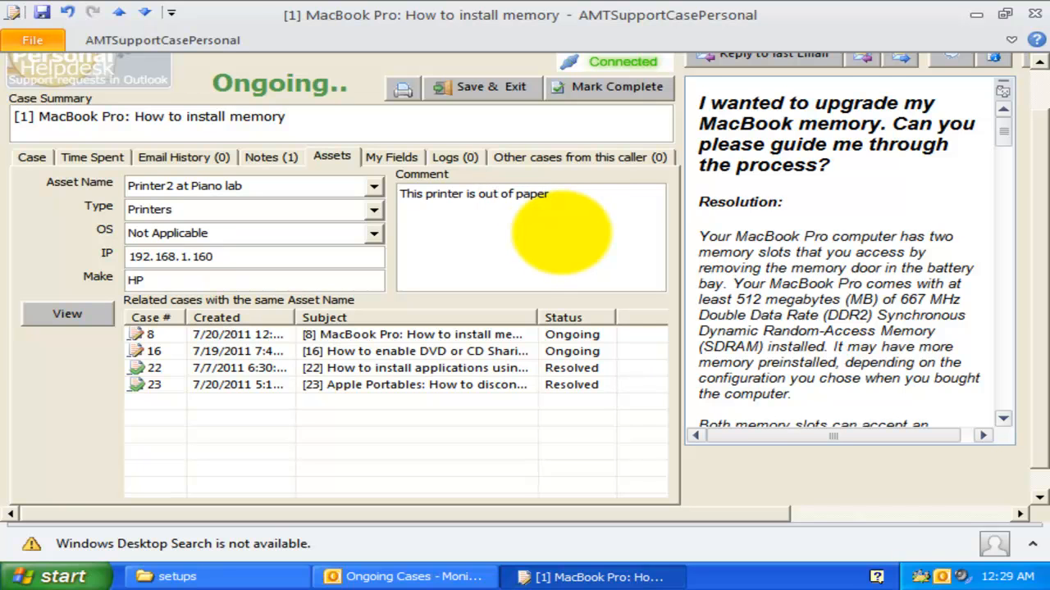
{"action": "left_click", "coordinate": [413, 368]}
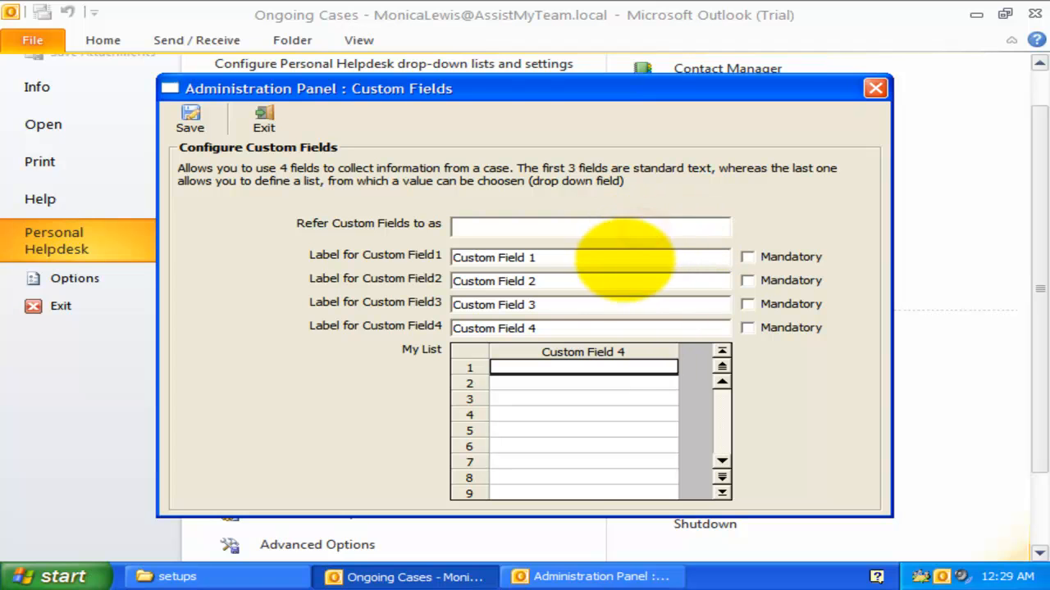
Step: Relabel the first two custom fields as Manager ID and Branch ID
{"action": "triple_click", "coordinate": [492, 281]}
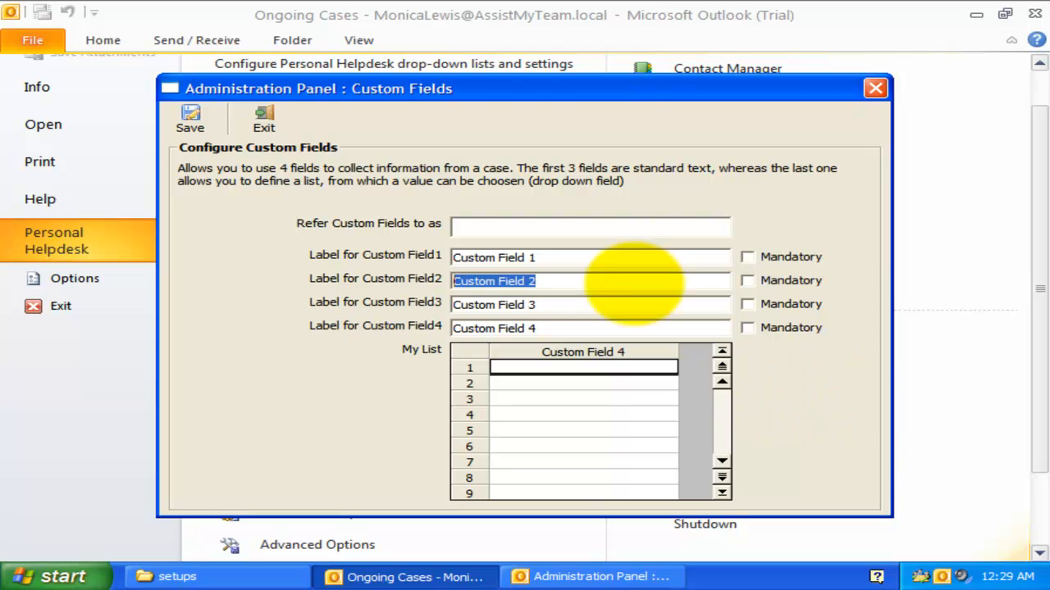
{"action": "left_click", "coordinate": [588, 256]}
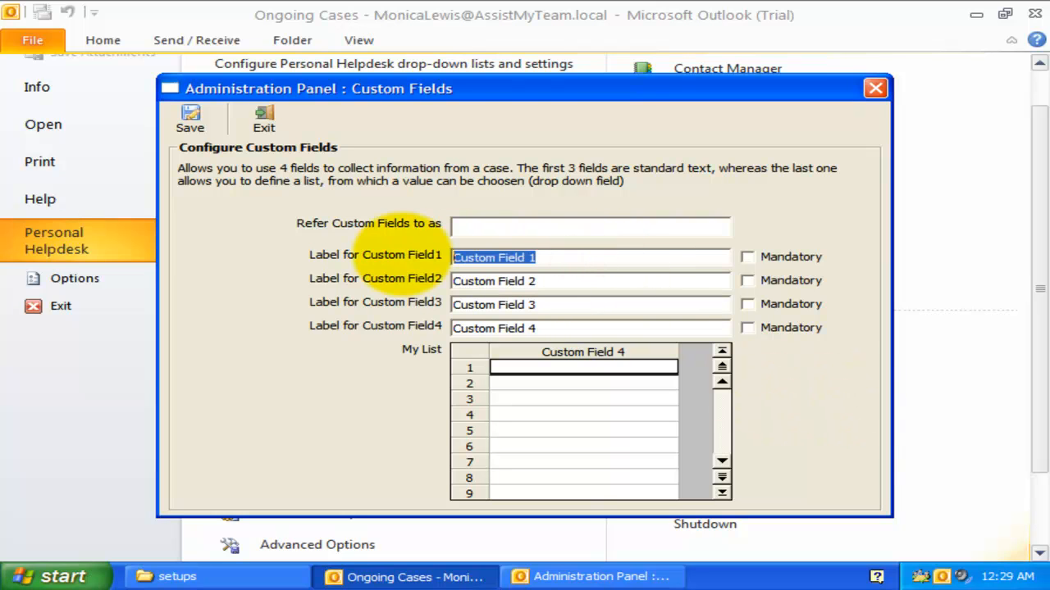
{"action": "type", "text": "Manager ID"}
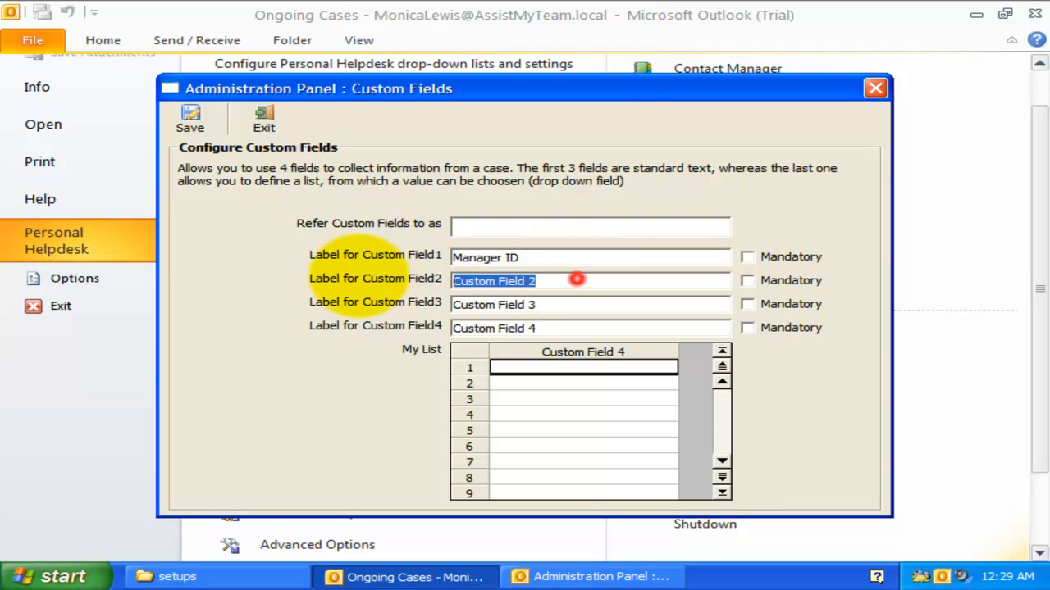
{"action": "type", "text": "Branch ID"}
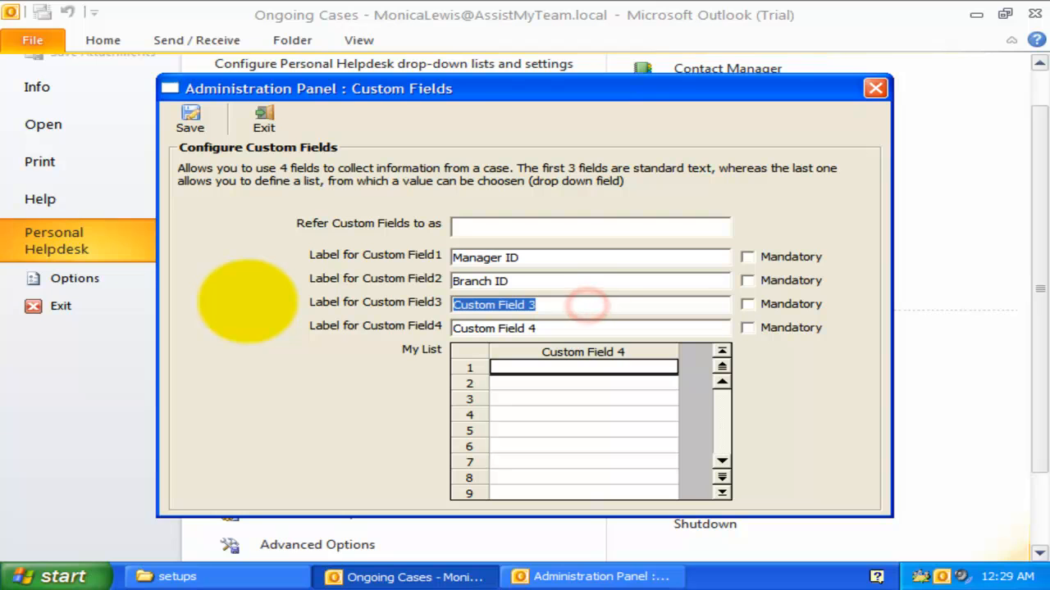
Step: Relabel fields 3 and 4 as mandatory Product Code and States
{"action": "type", "text": "Prodic"}
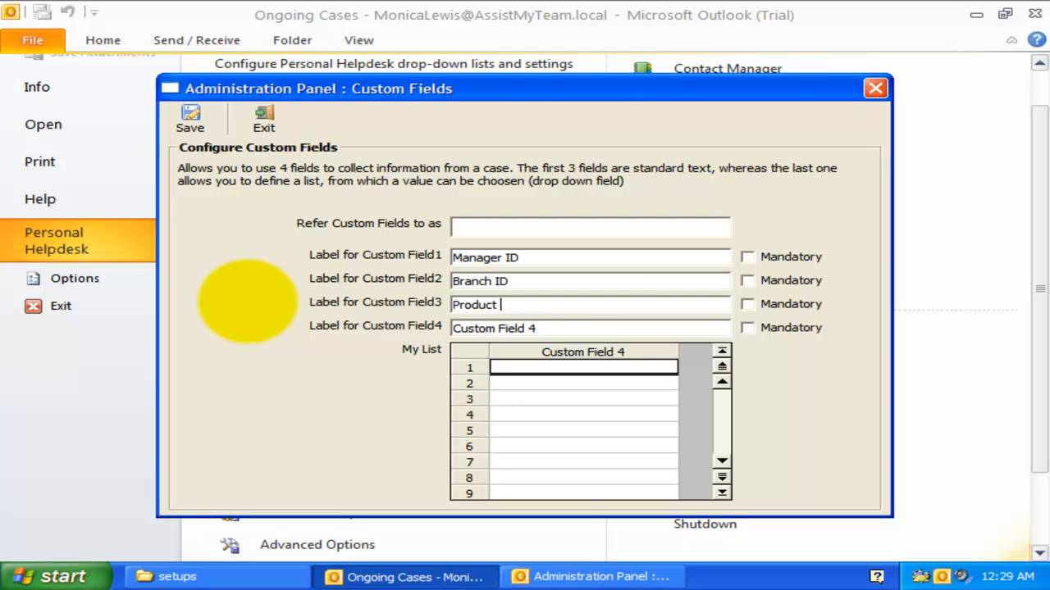
{"action": "left_click", "coordinate": [746, 303]}
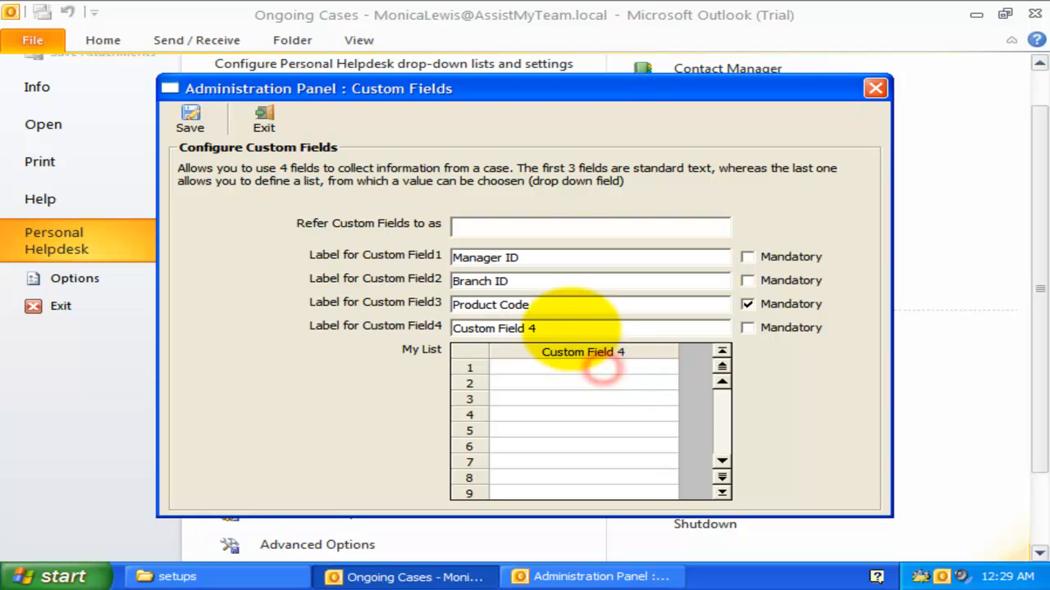
{"action": "type", "text": "States"}
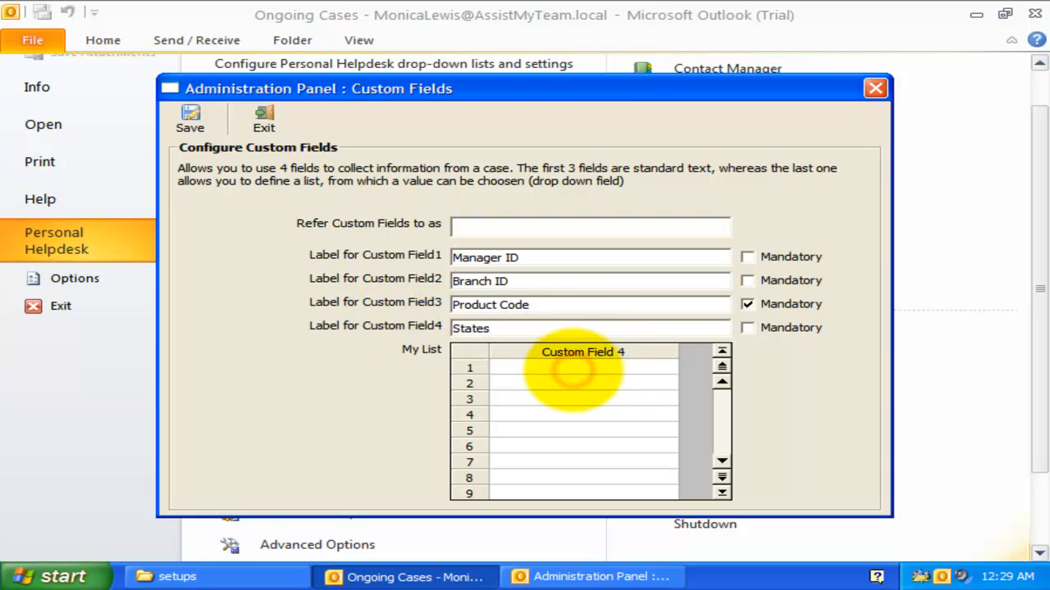
{"action": "type", "text": "NY"}
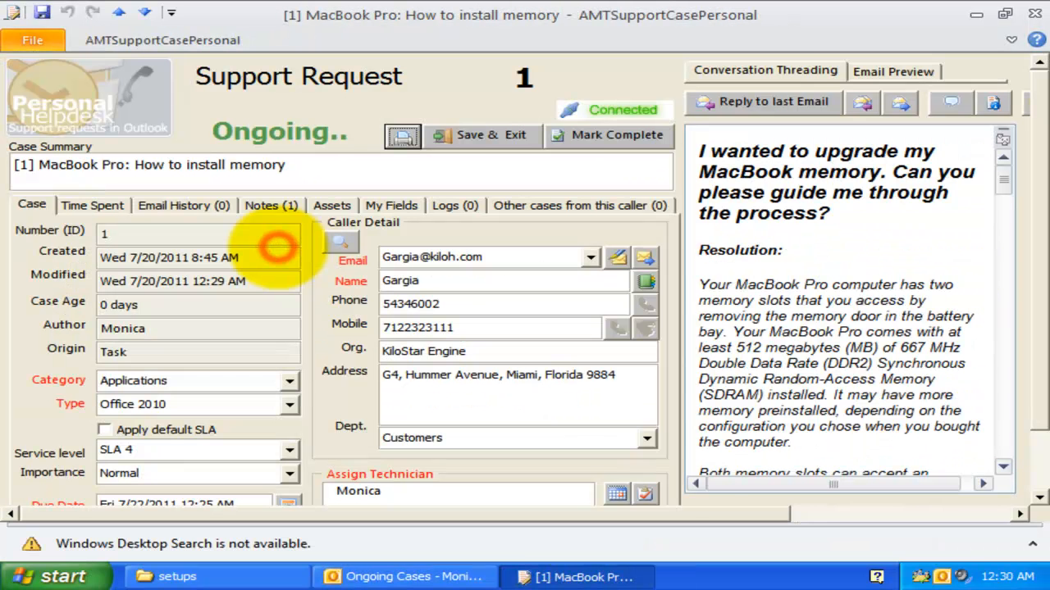
Step: Fill case 1's My Fields with Product Code ASC-1008 and State NY, then save and exit
{"action": "left_click", "coordinate": [390, 205]}
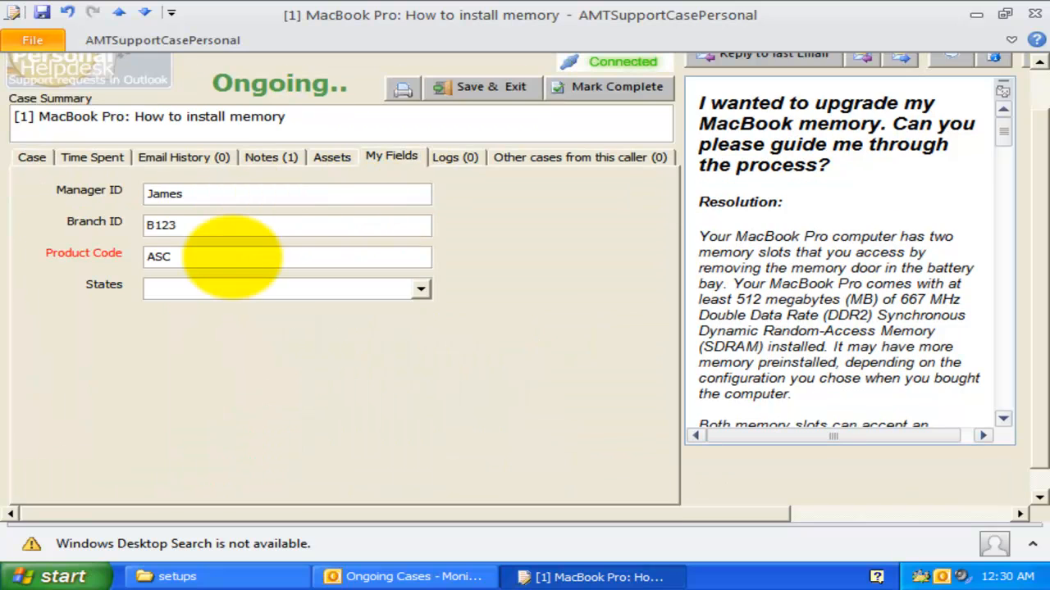
{"action": "type", "text": "-1008"}
{"action": "type", "text": "NY"}
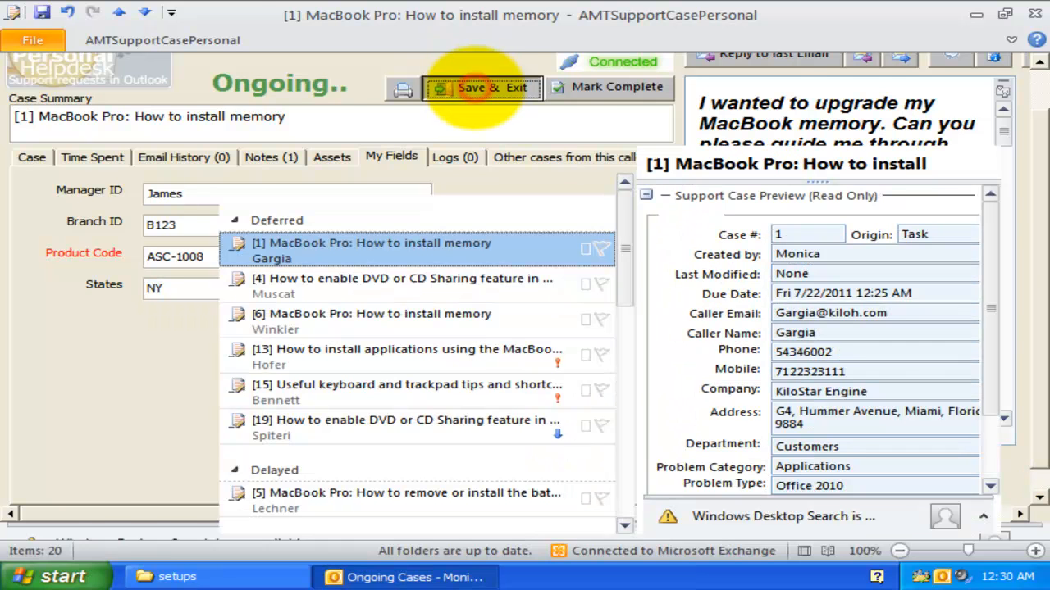
{"action": "left_click", "coordinate": [482, 88]}
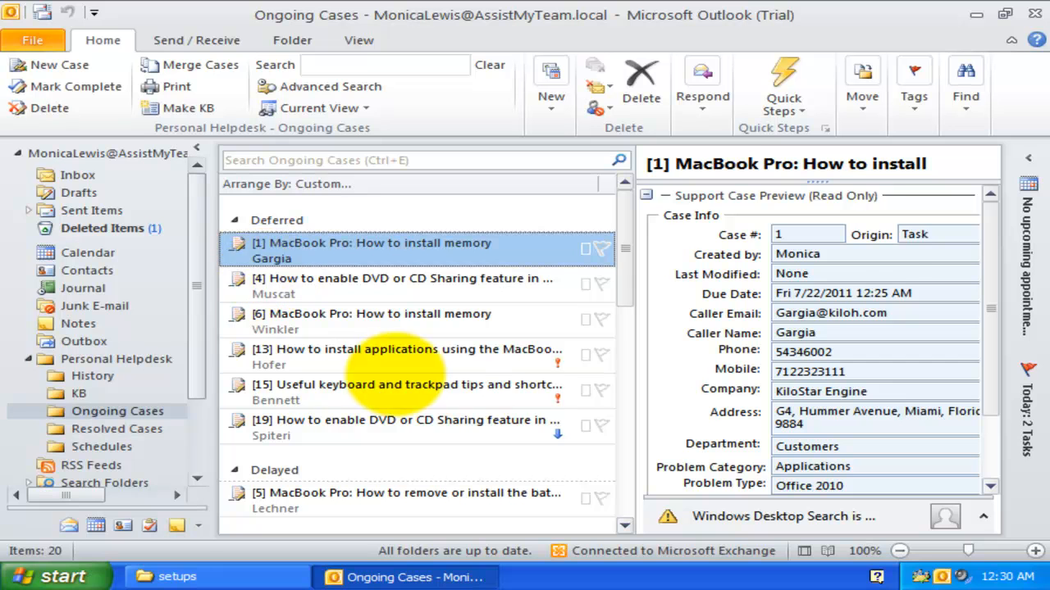
{"action": "left_click", "coordinate": [407, 356]}
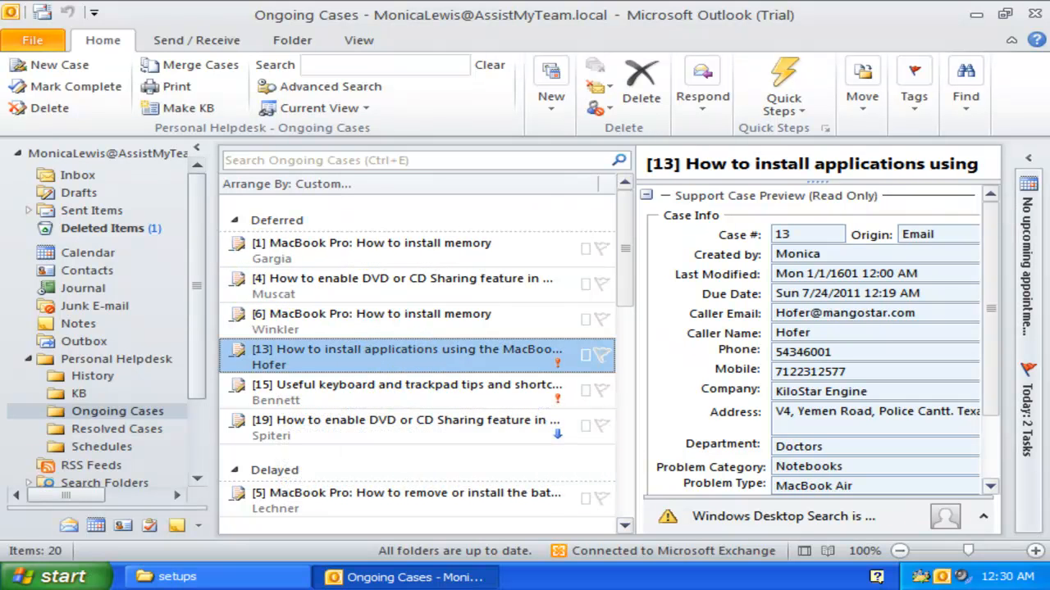